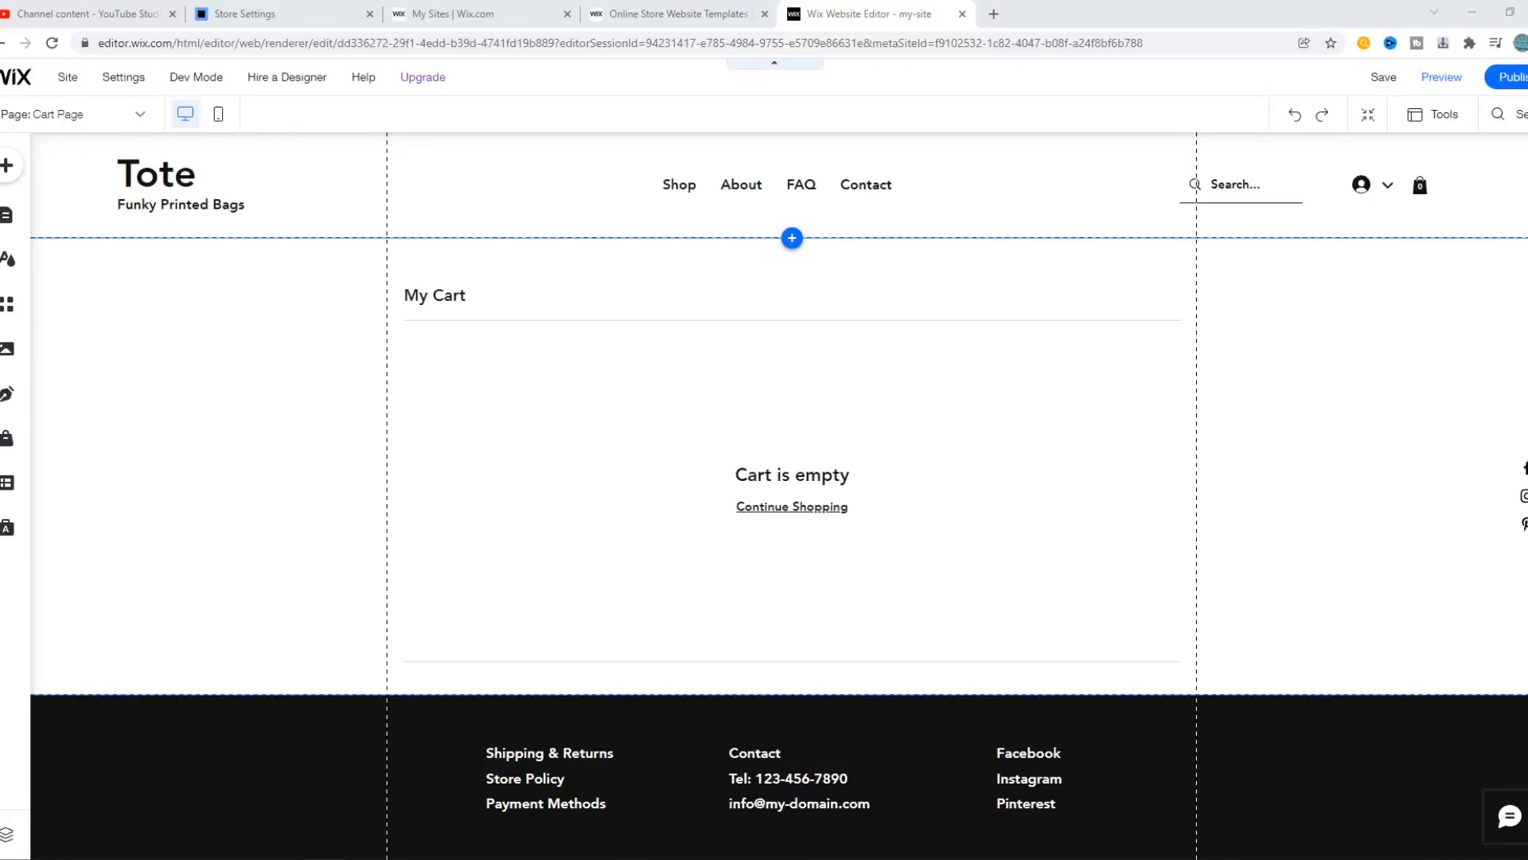
Go to Store Settings and copy the store's API key.
scroll("down", 3)
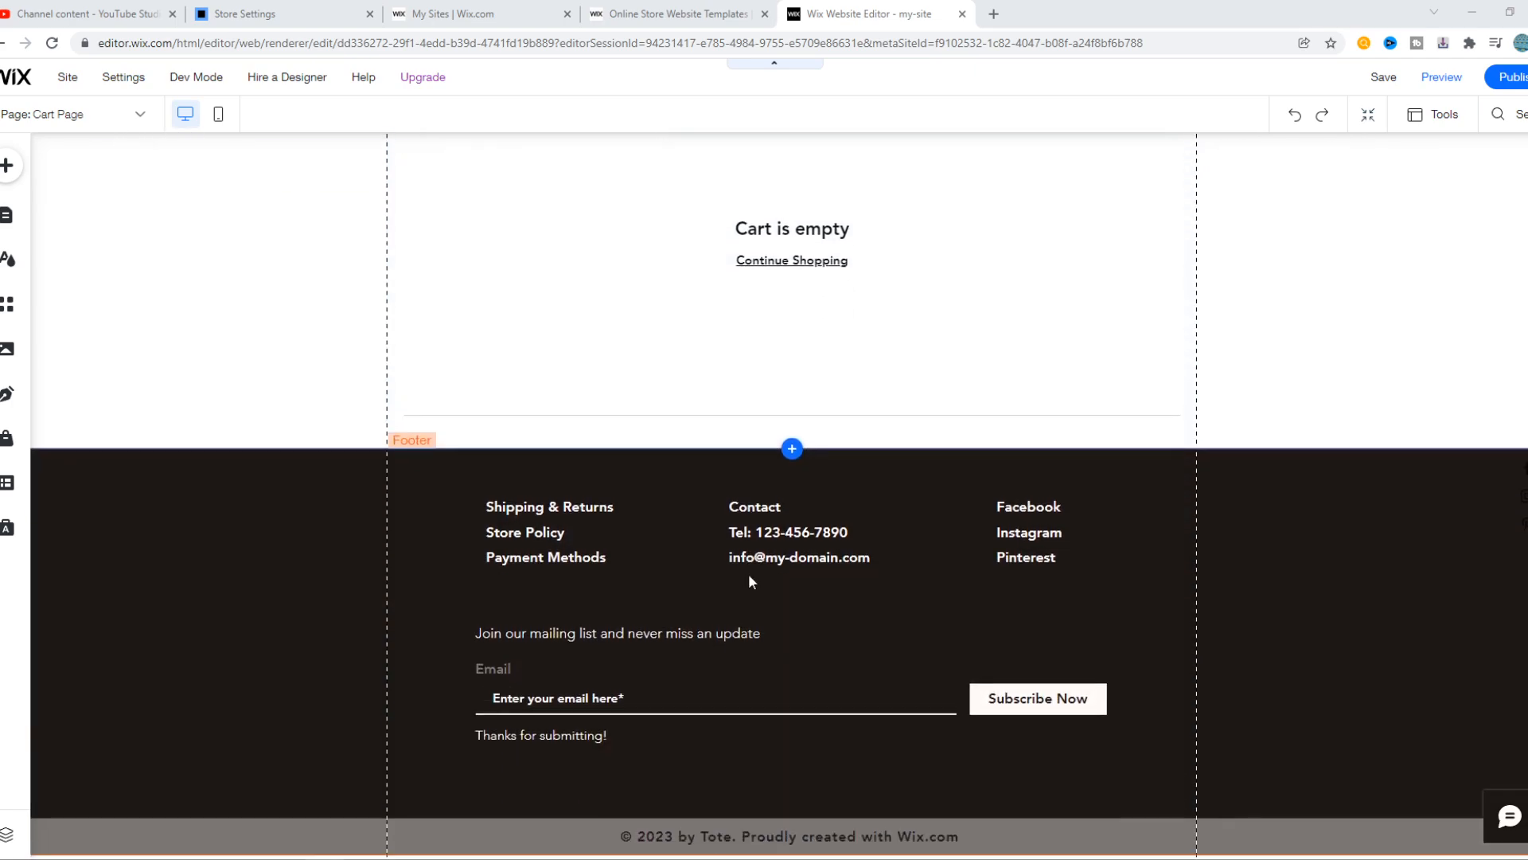
scroll("up", 3)
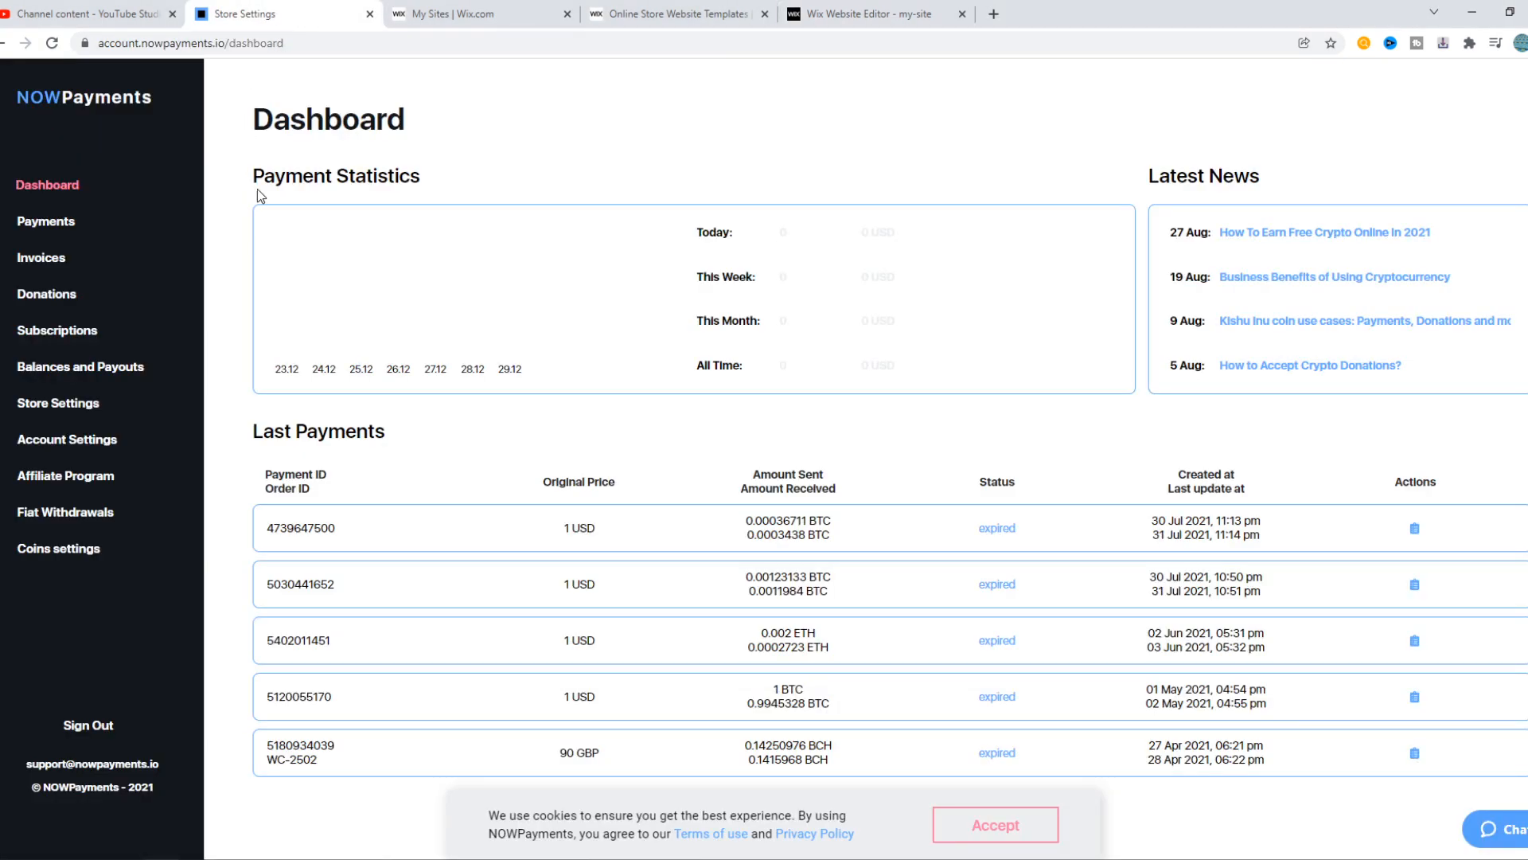
mouse_move(536, 514)
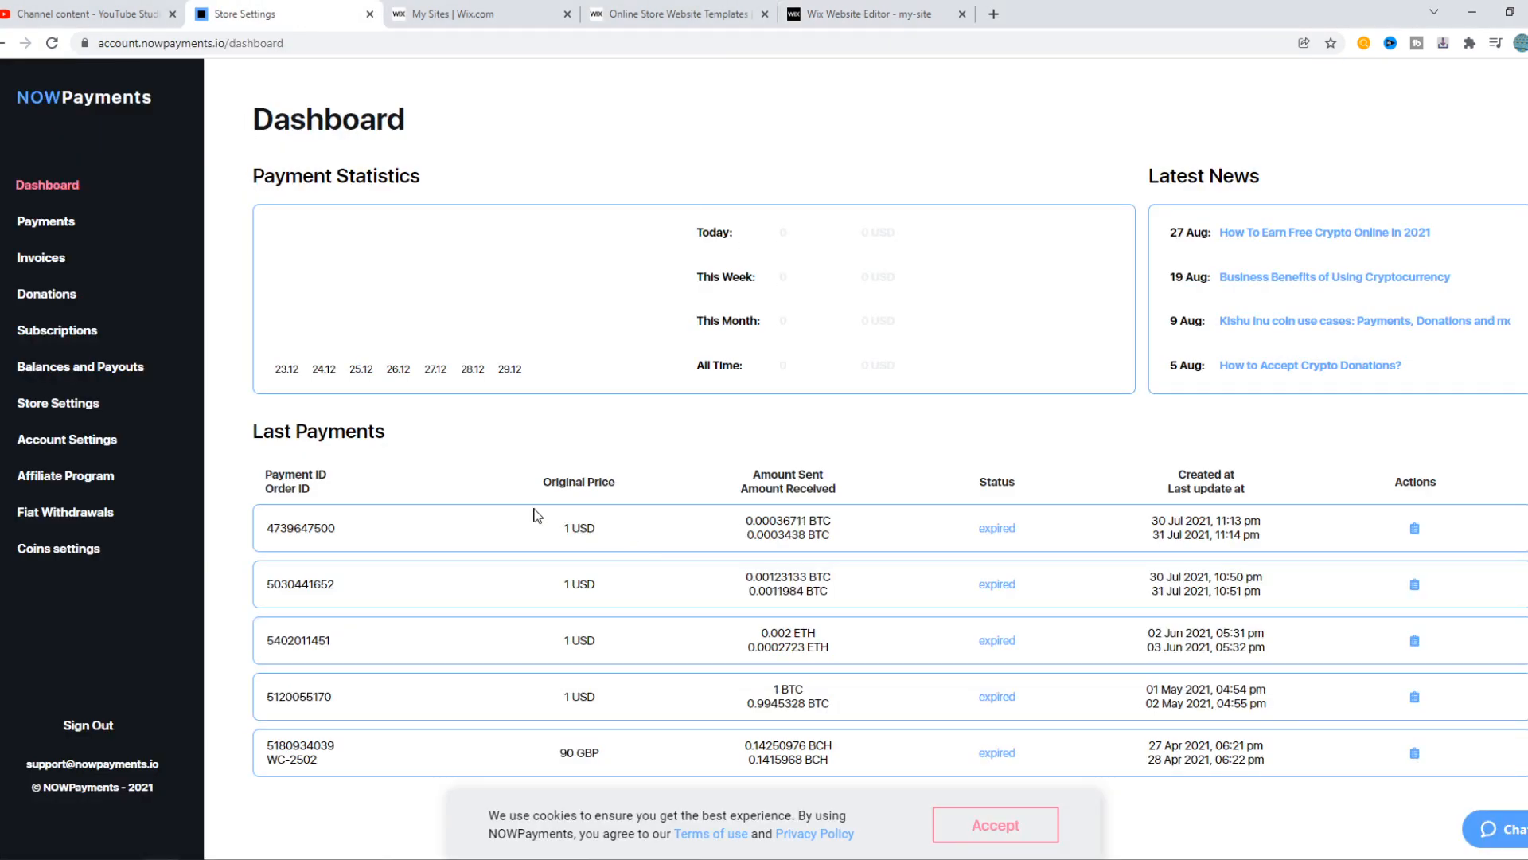
mouse_move(346, 133)
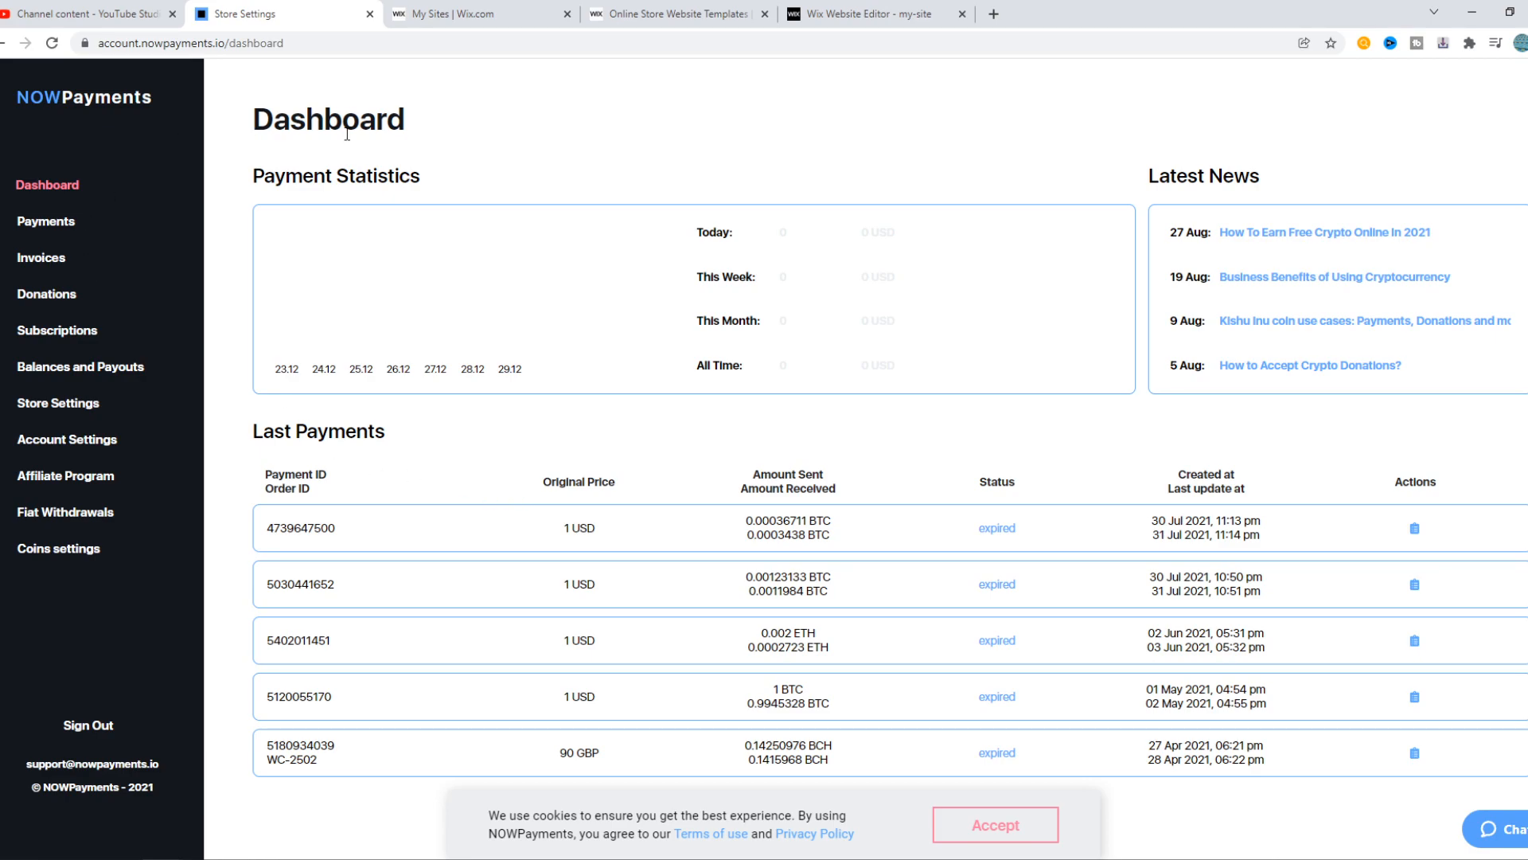
mouse_move(58, 403)
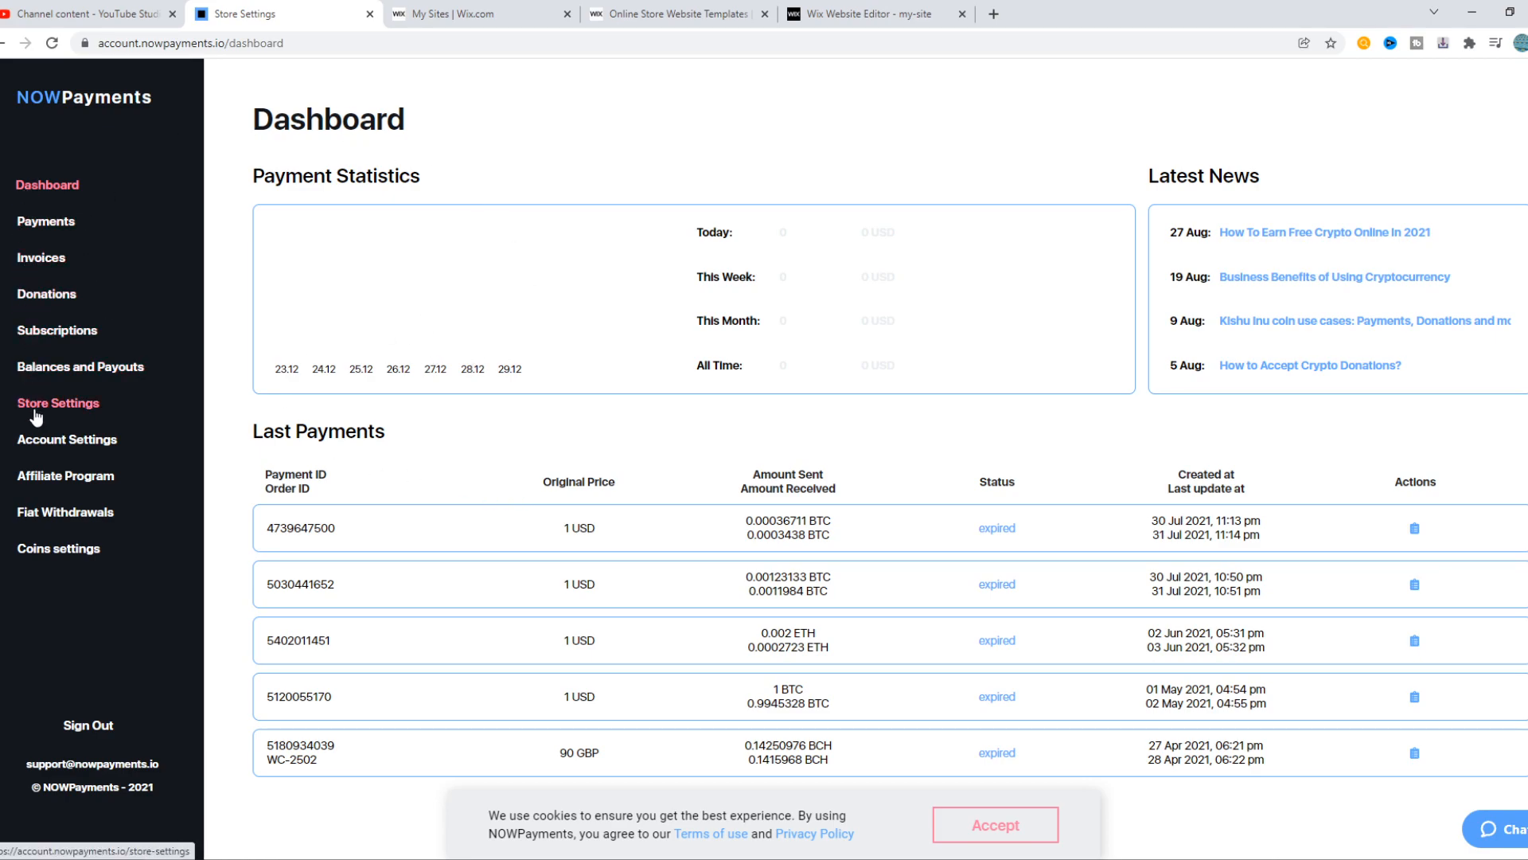
left_click(57, 403)
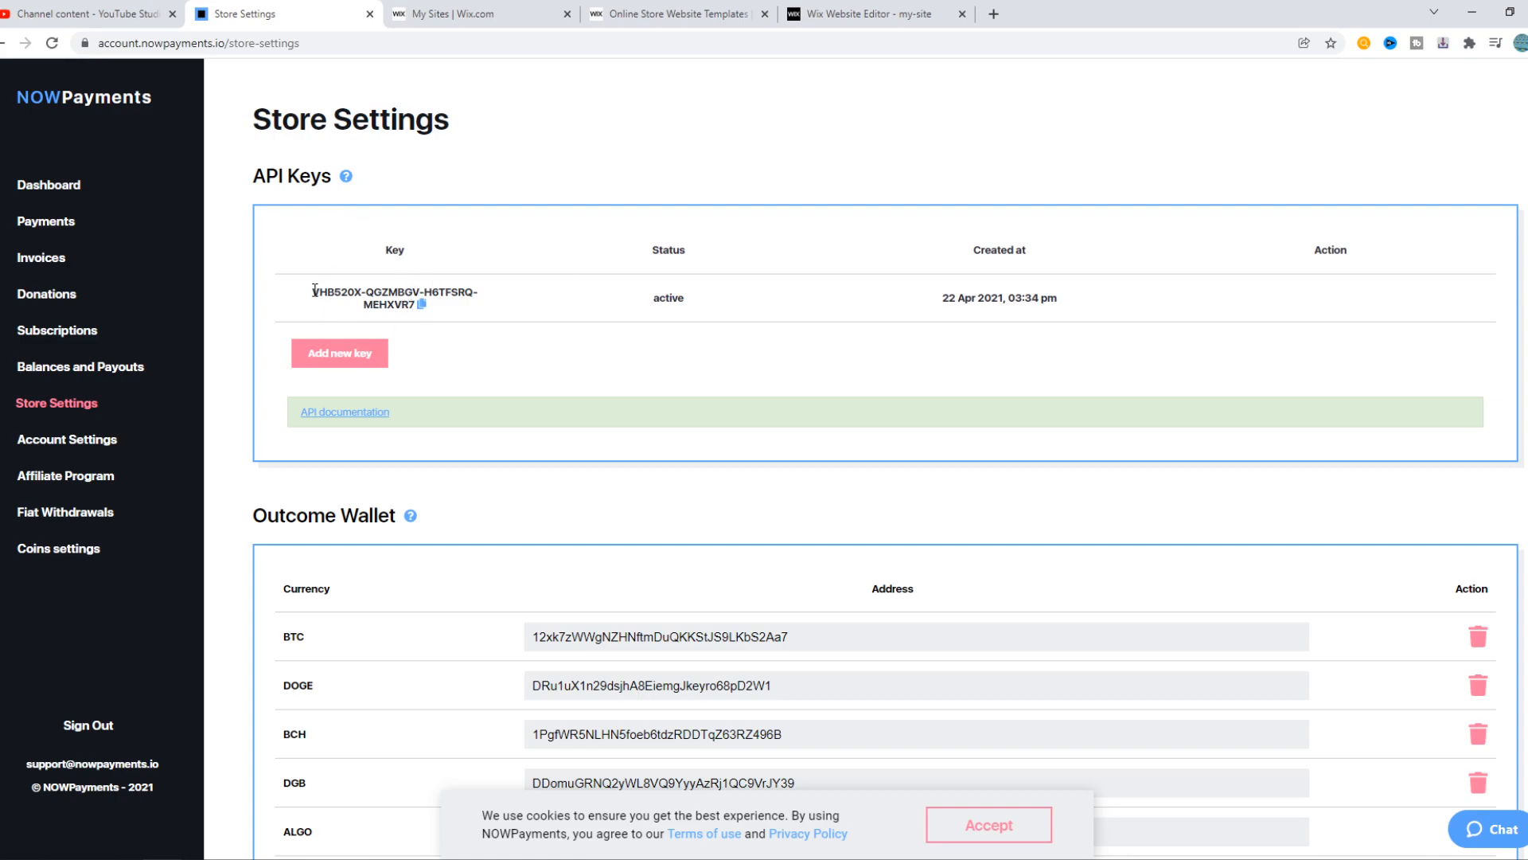
right_click(395, 298)
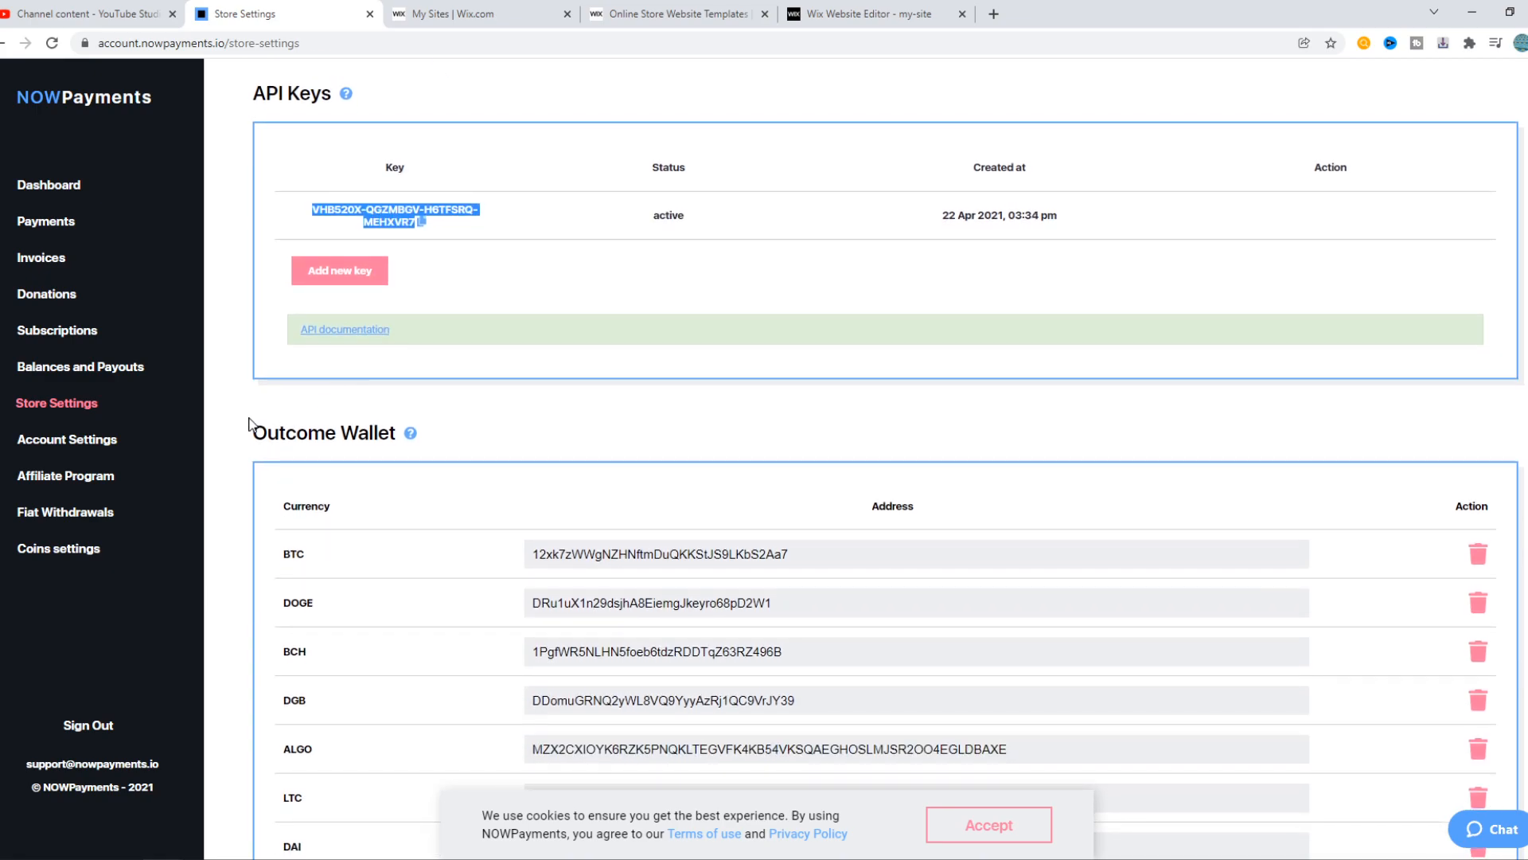
Review the outcome wallet addresses and base currency further down the settings page.
scroll("down", 3)
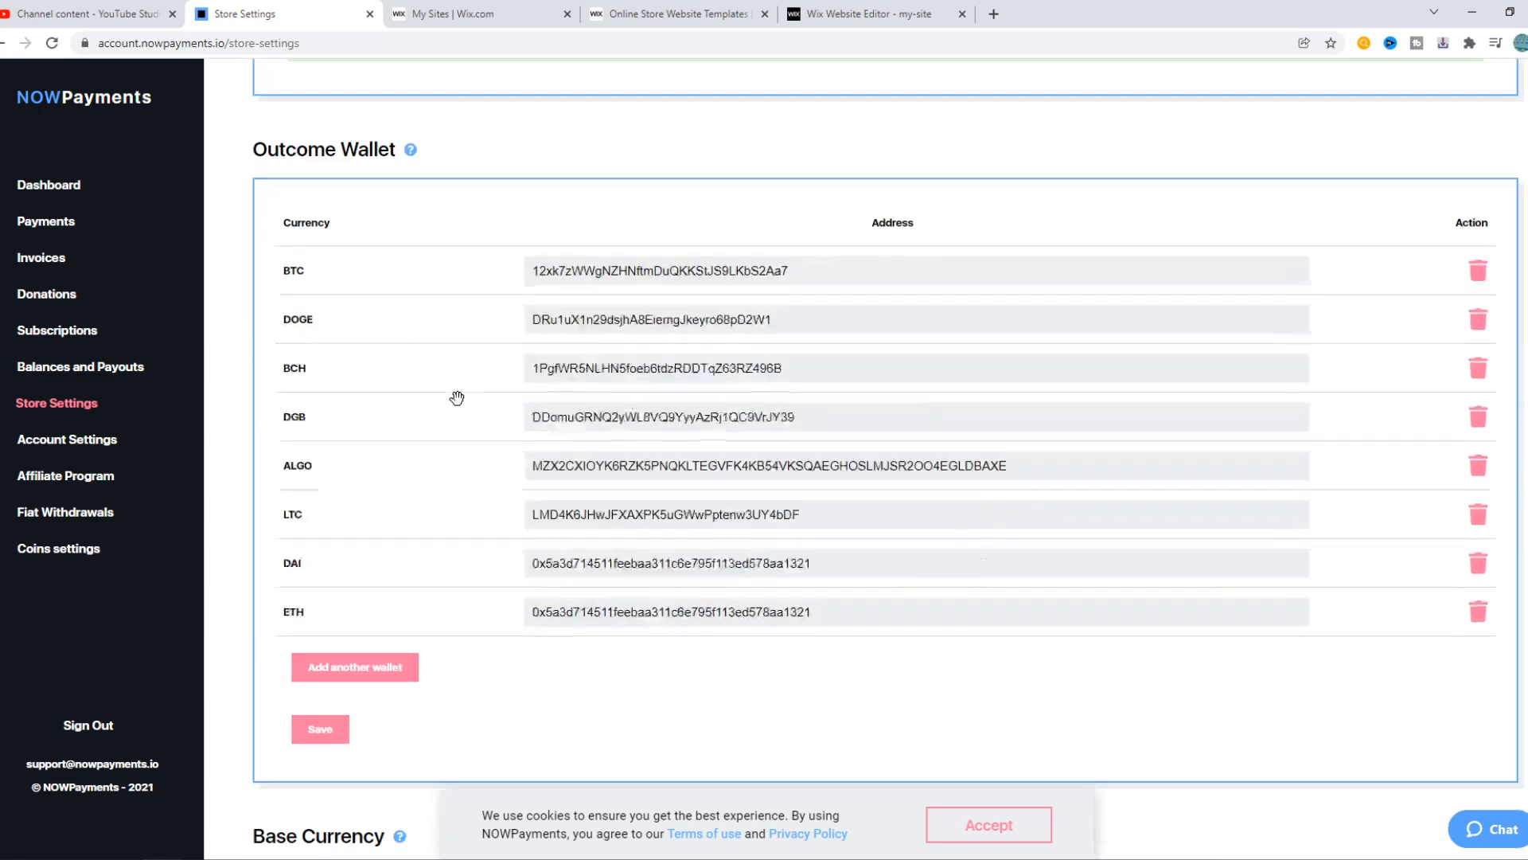
scroll("down", 3)
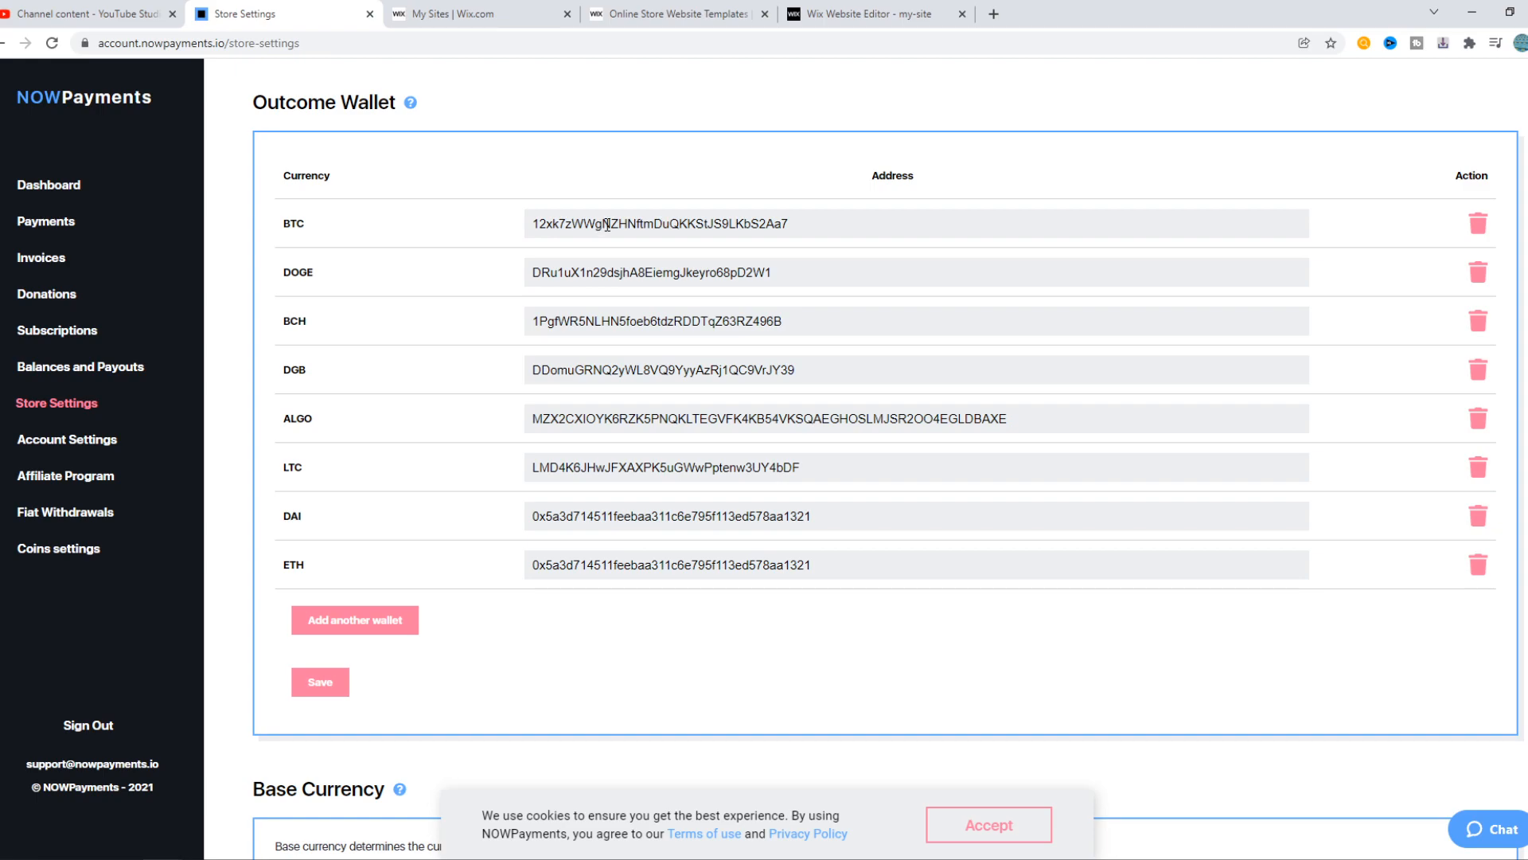
scroll("down", 3)
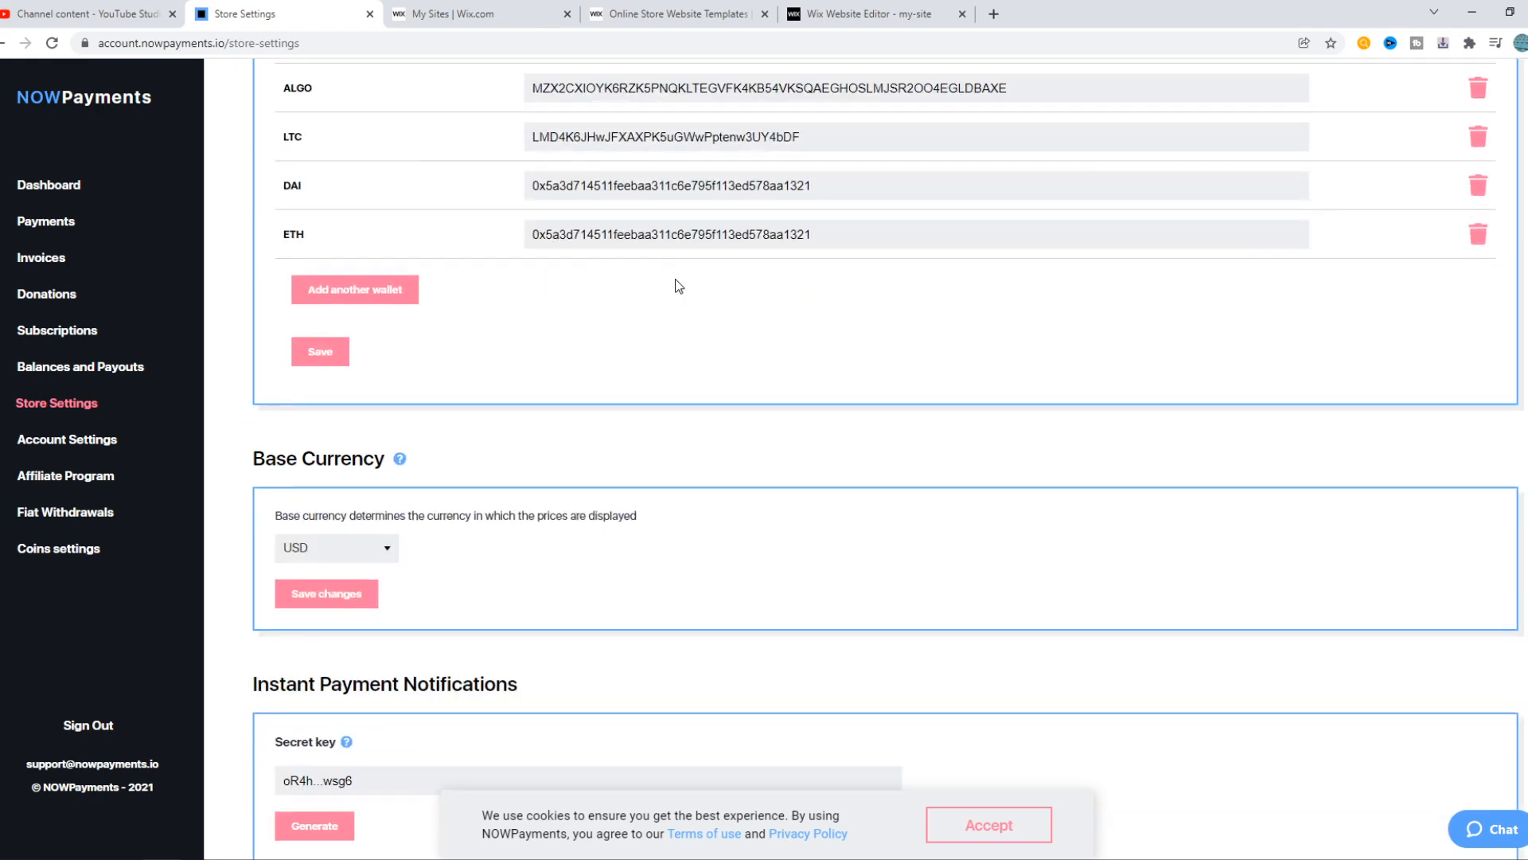
scroll("down", 3)
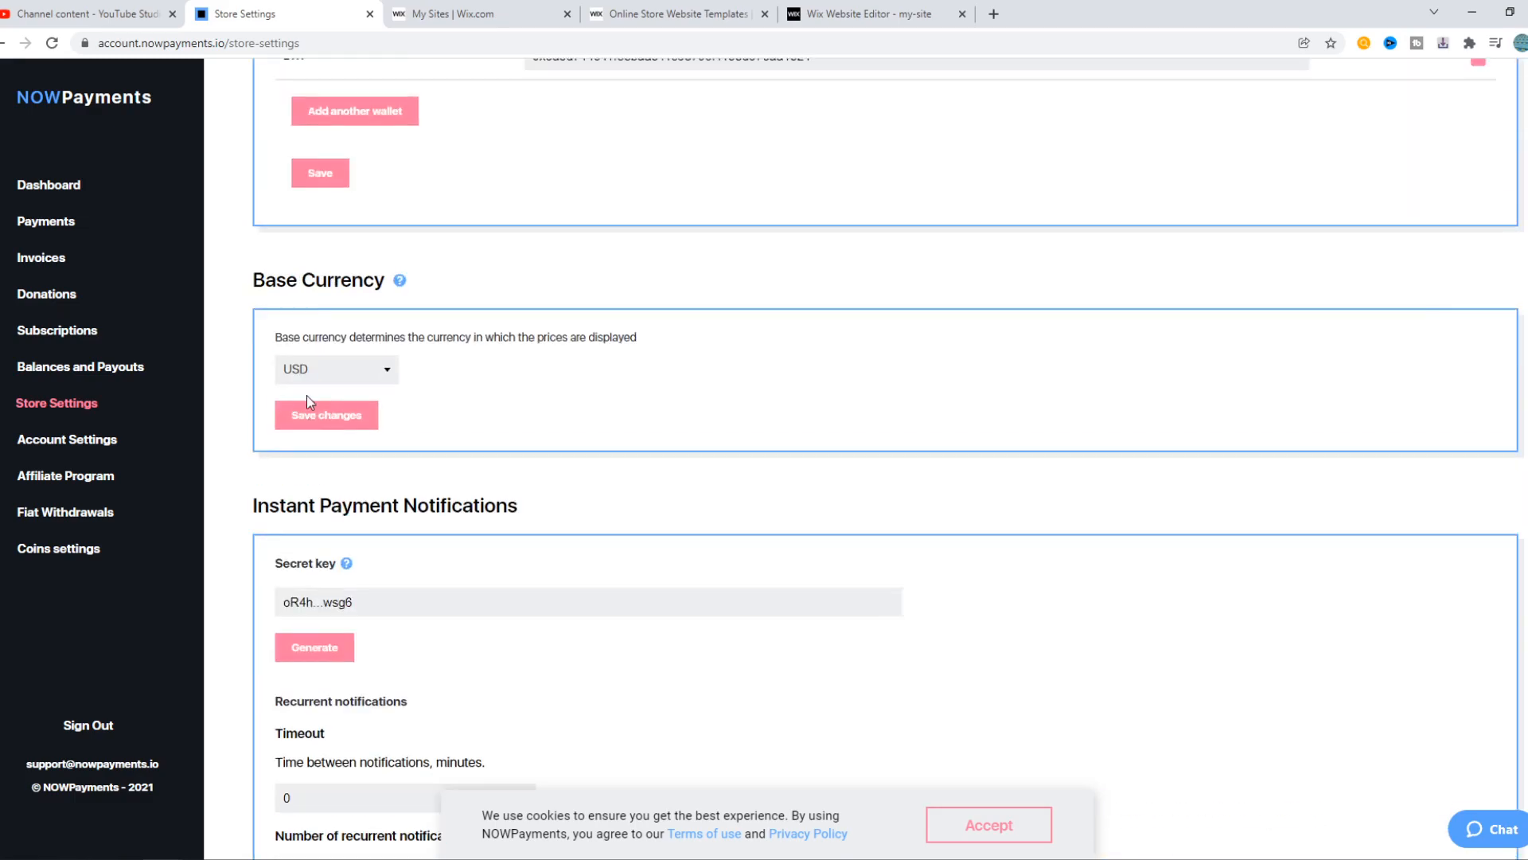
scroll("up", 3)
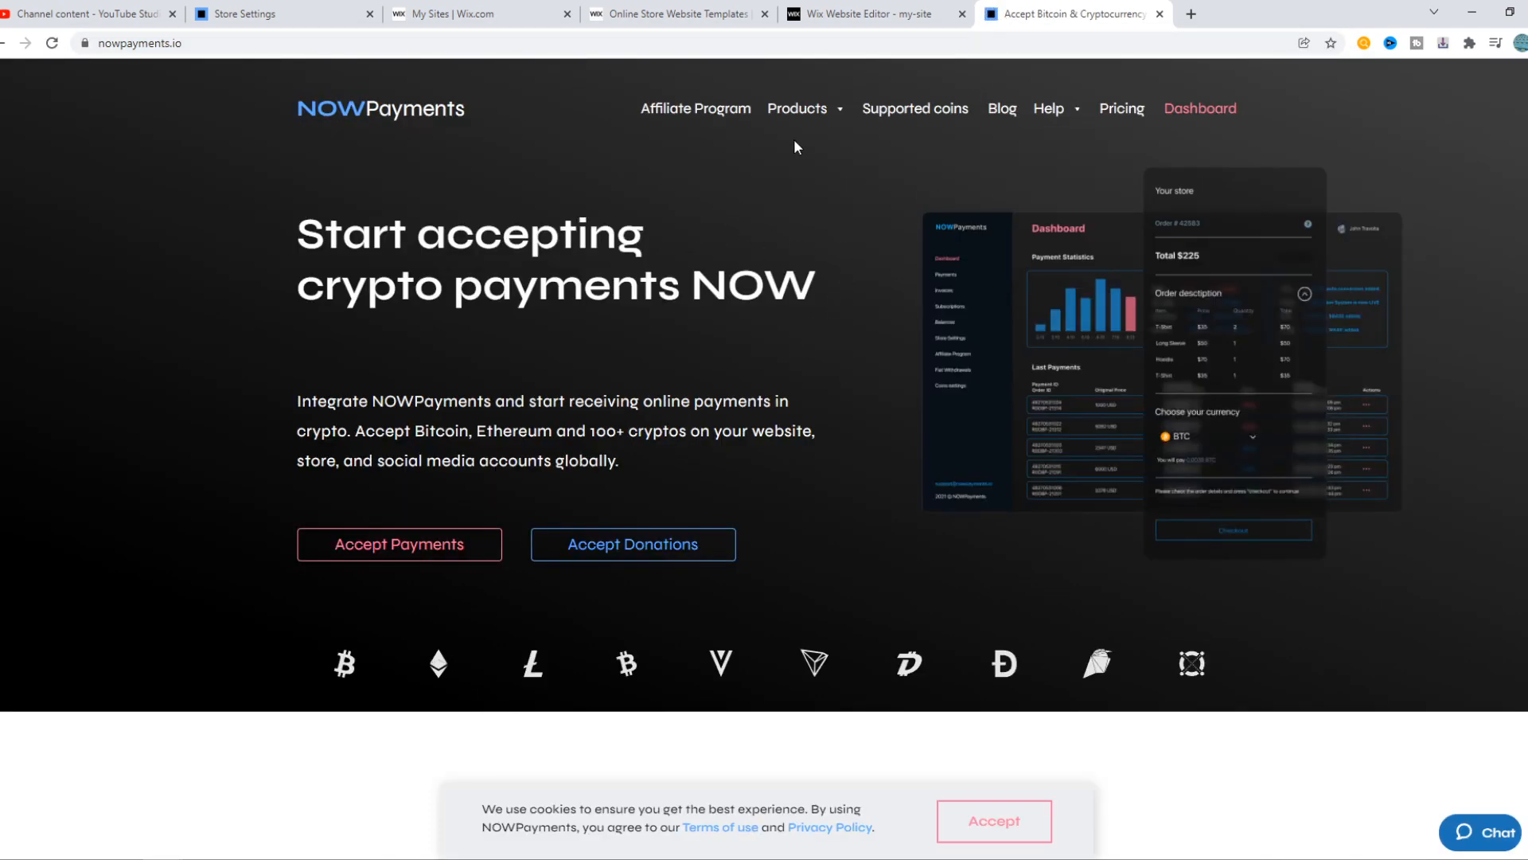
Browse the Payment Tools overview with its CMS plugins.
left_click(798, 109)
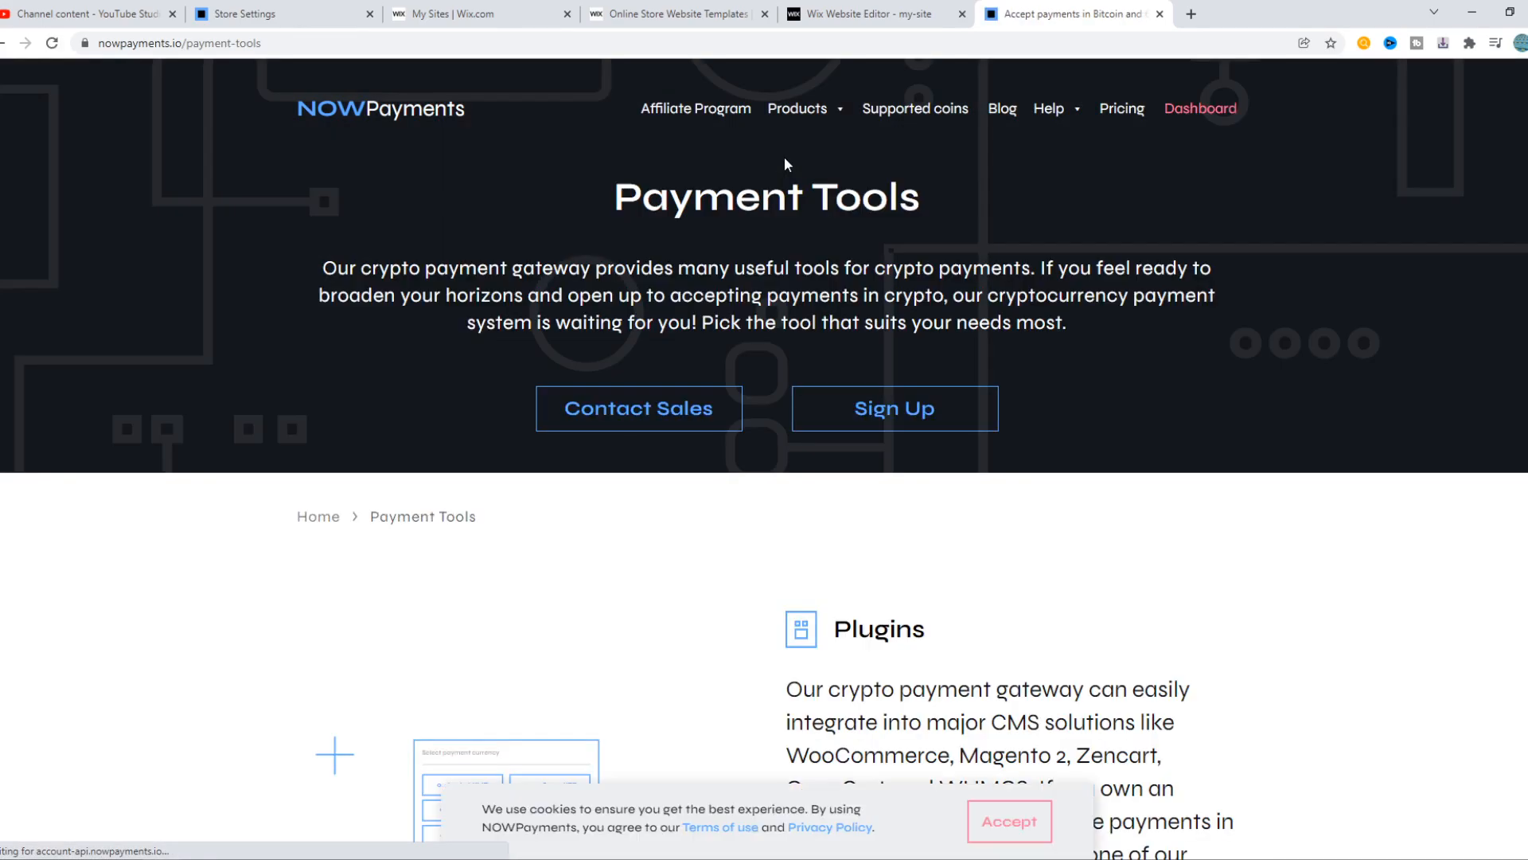
scroll("down", 3)
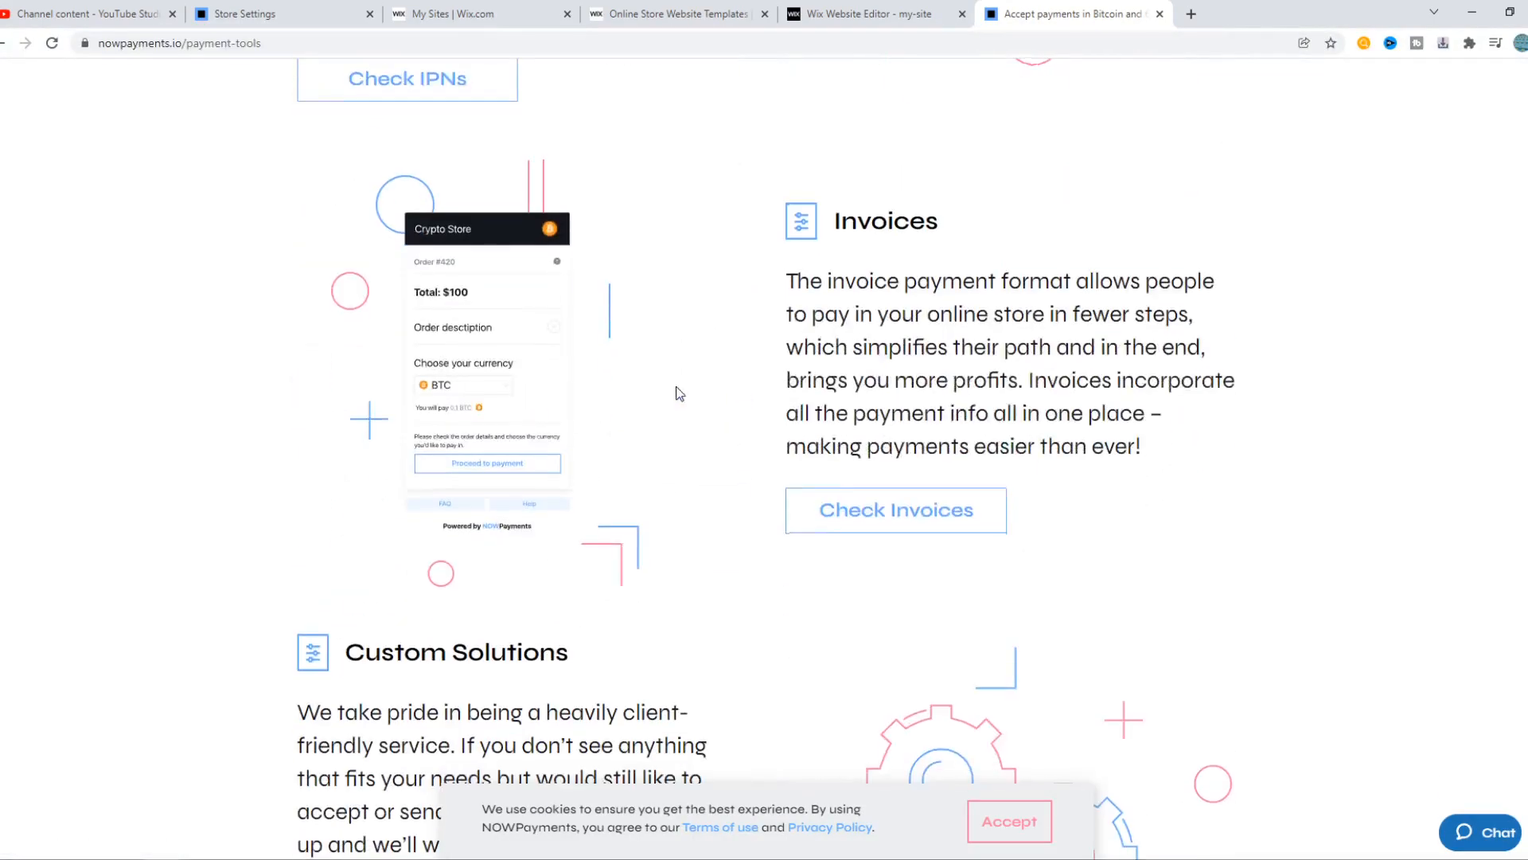
scroll("down", 3)
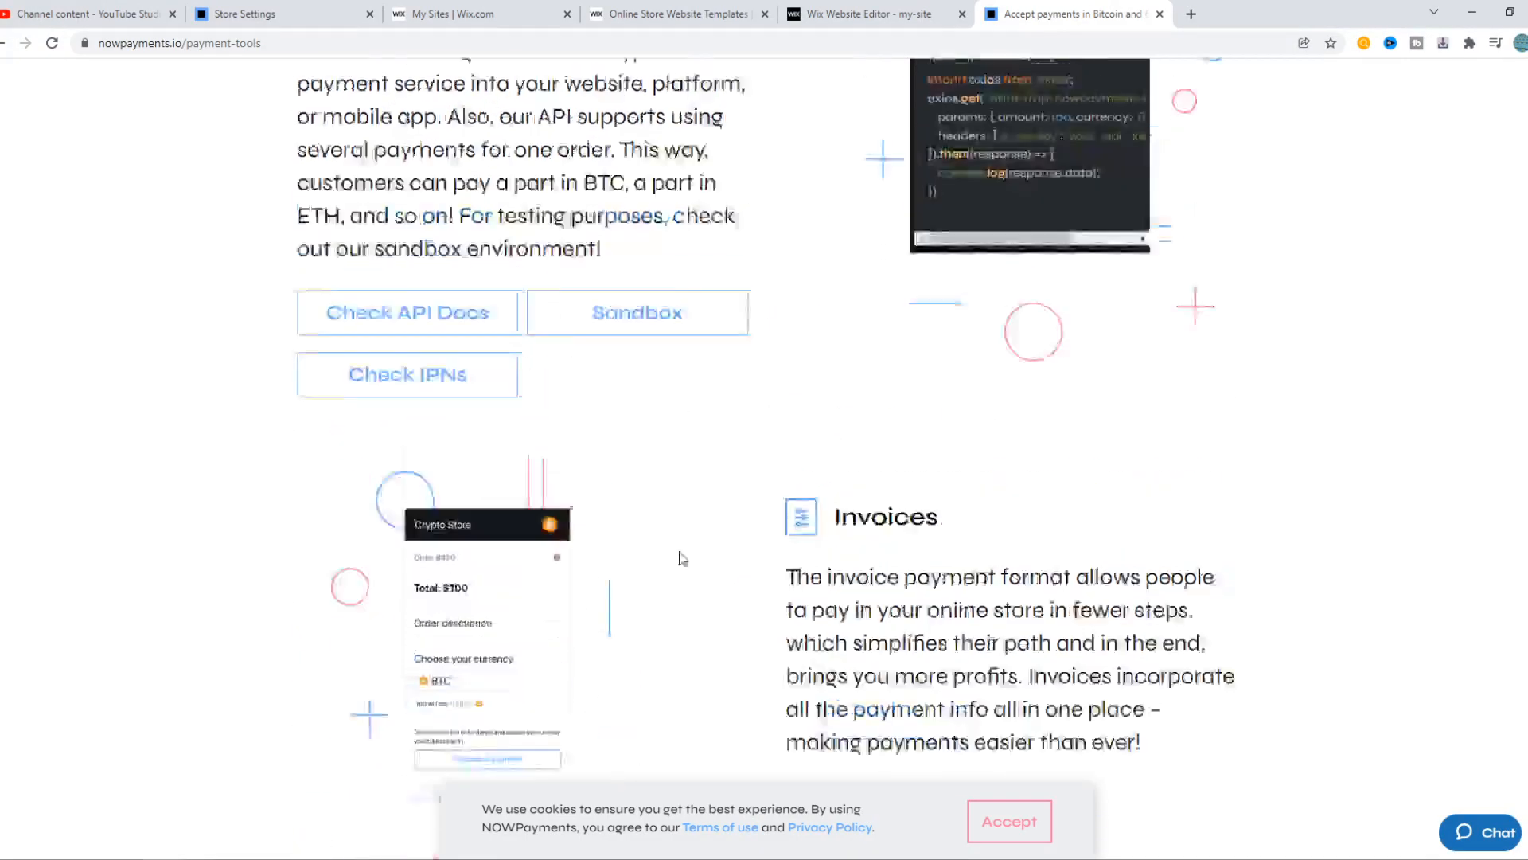
scroll("down", 3)
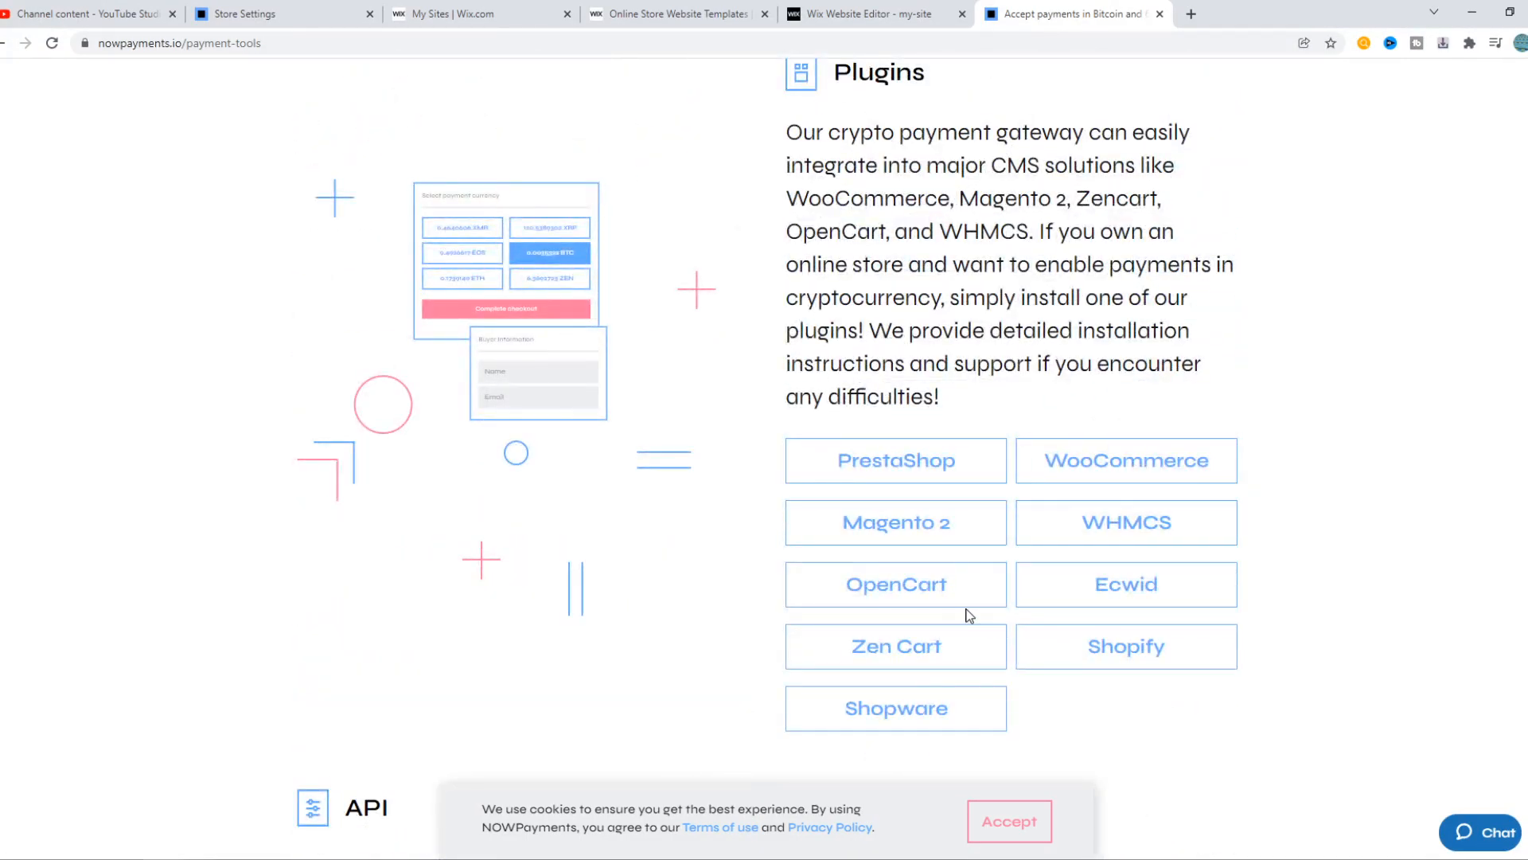
scroll("up", 3)
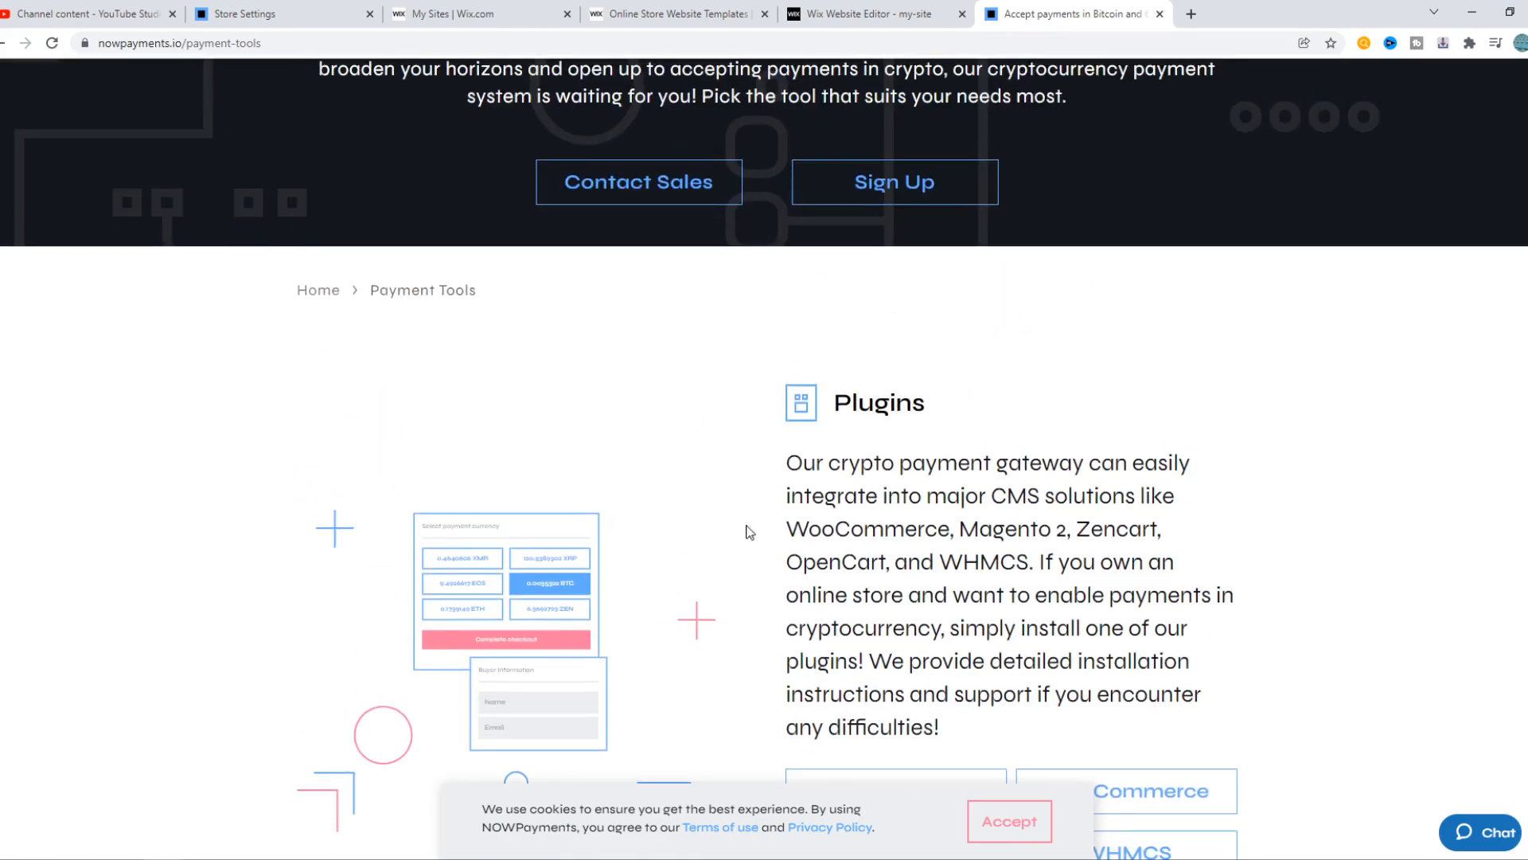
scroll("up", 3)
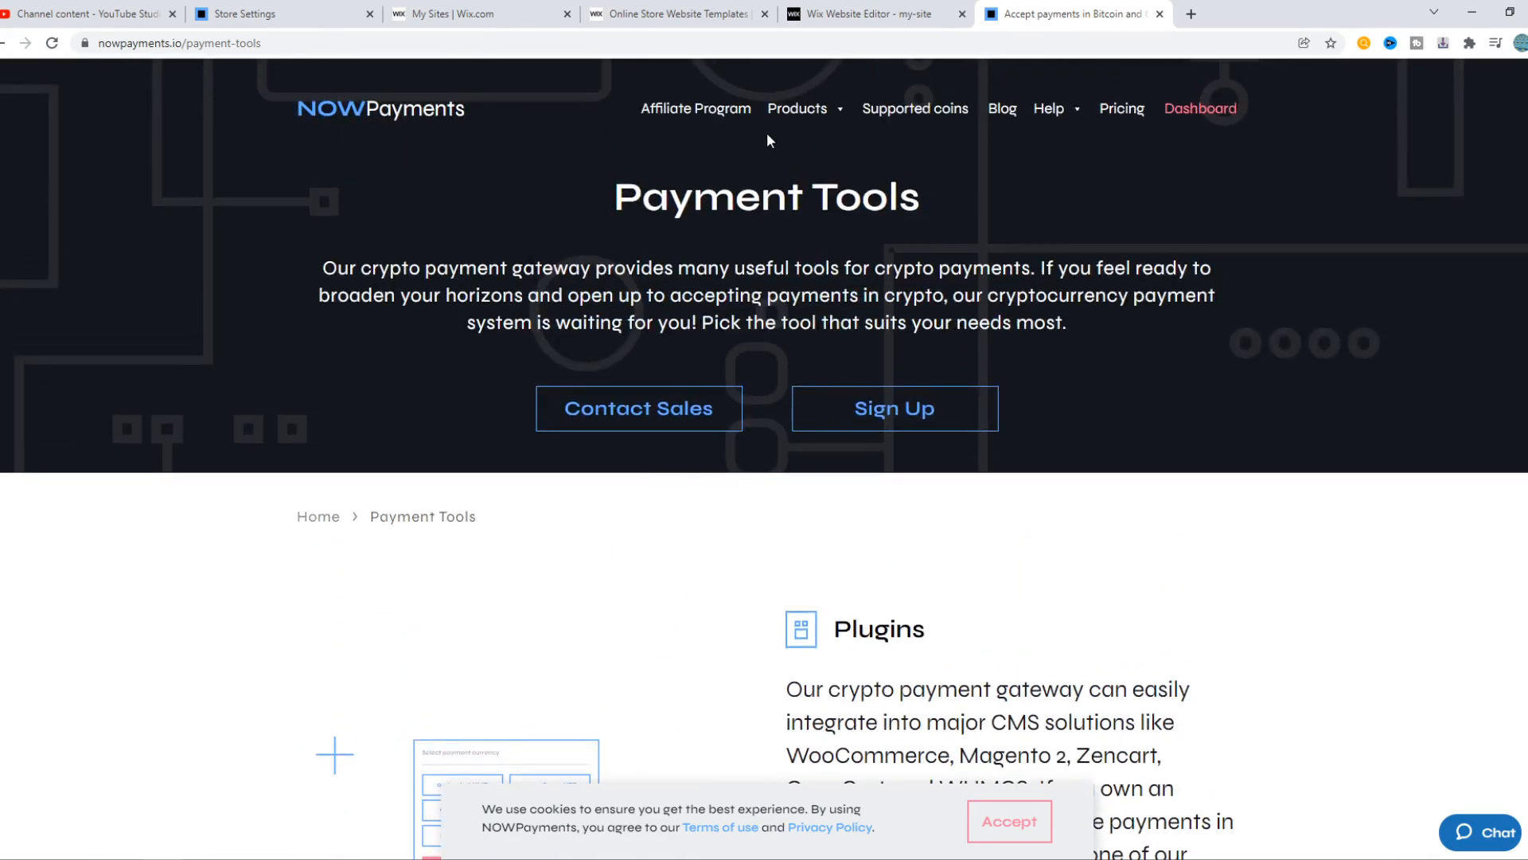
Go to Products > Accept Donations and look over the donation button and link options.
left_click(798, 108)
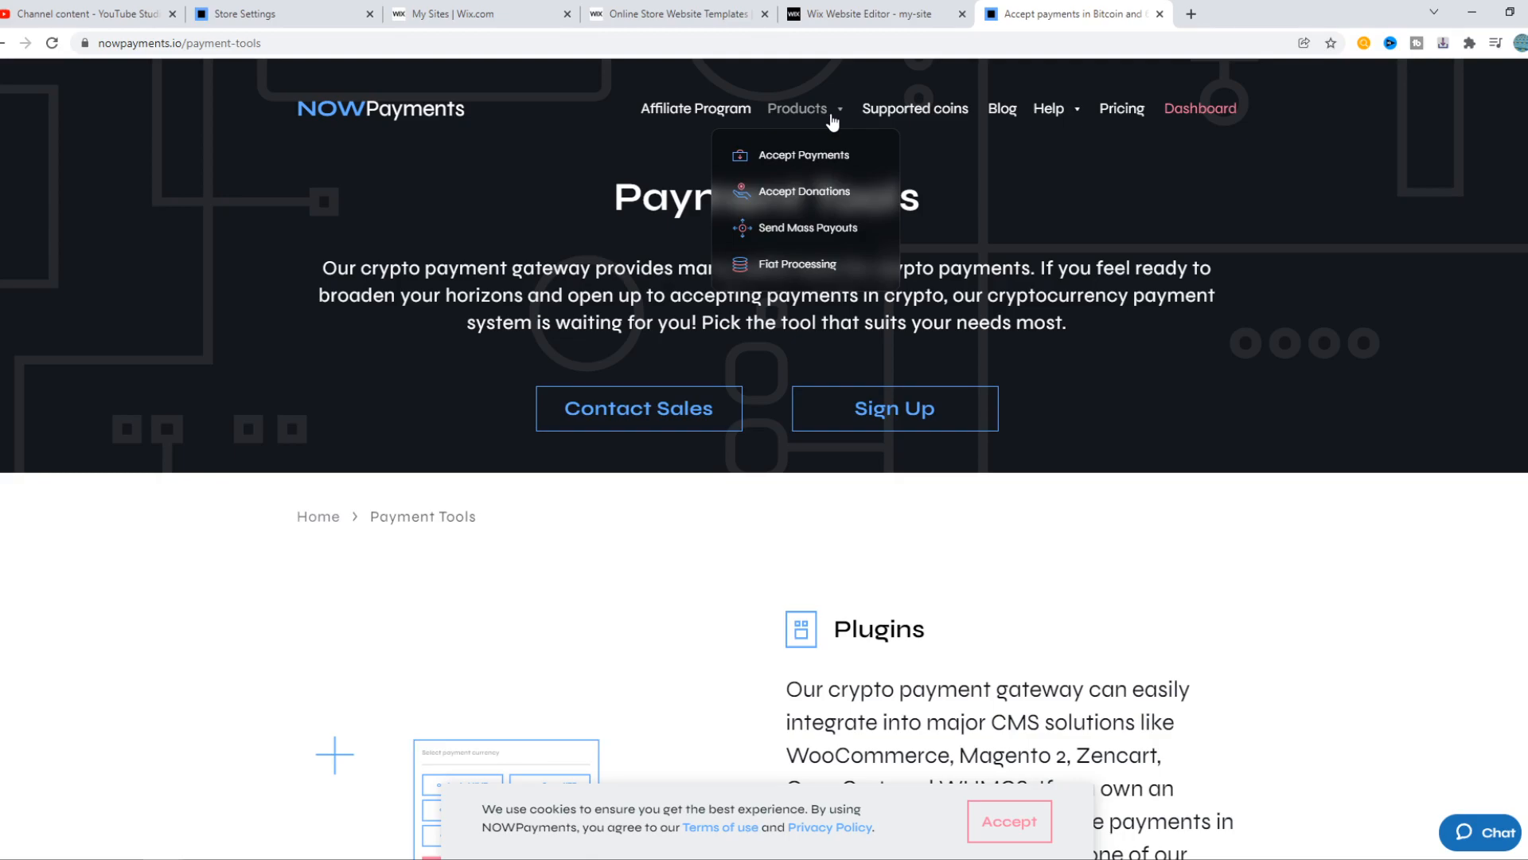
mouse_move(785, 202)
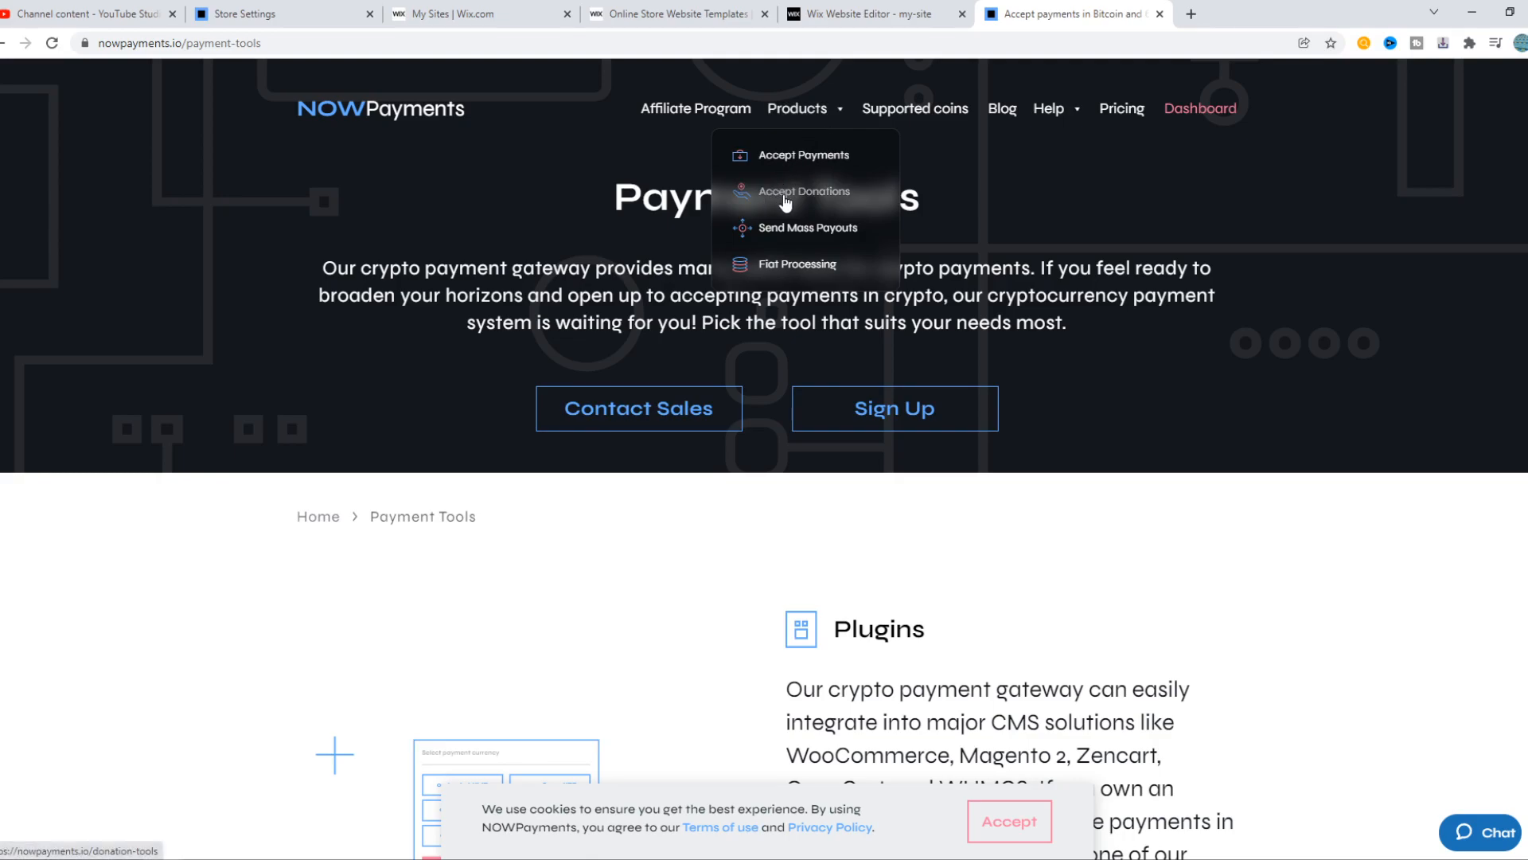
left_click(804, 191)
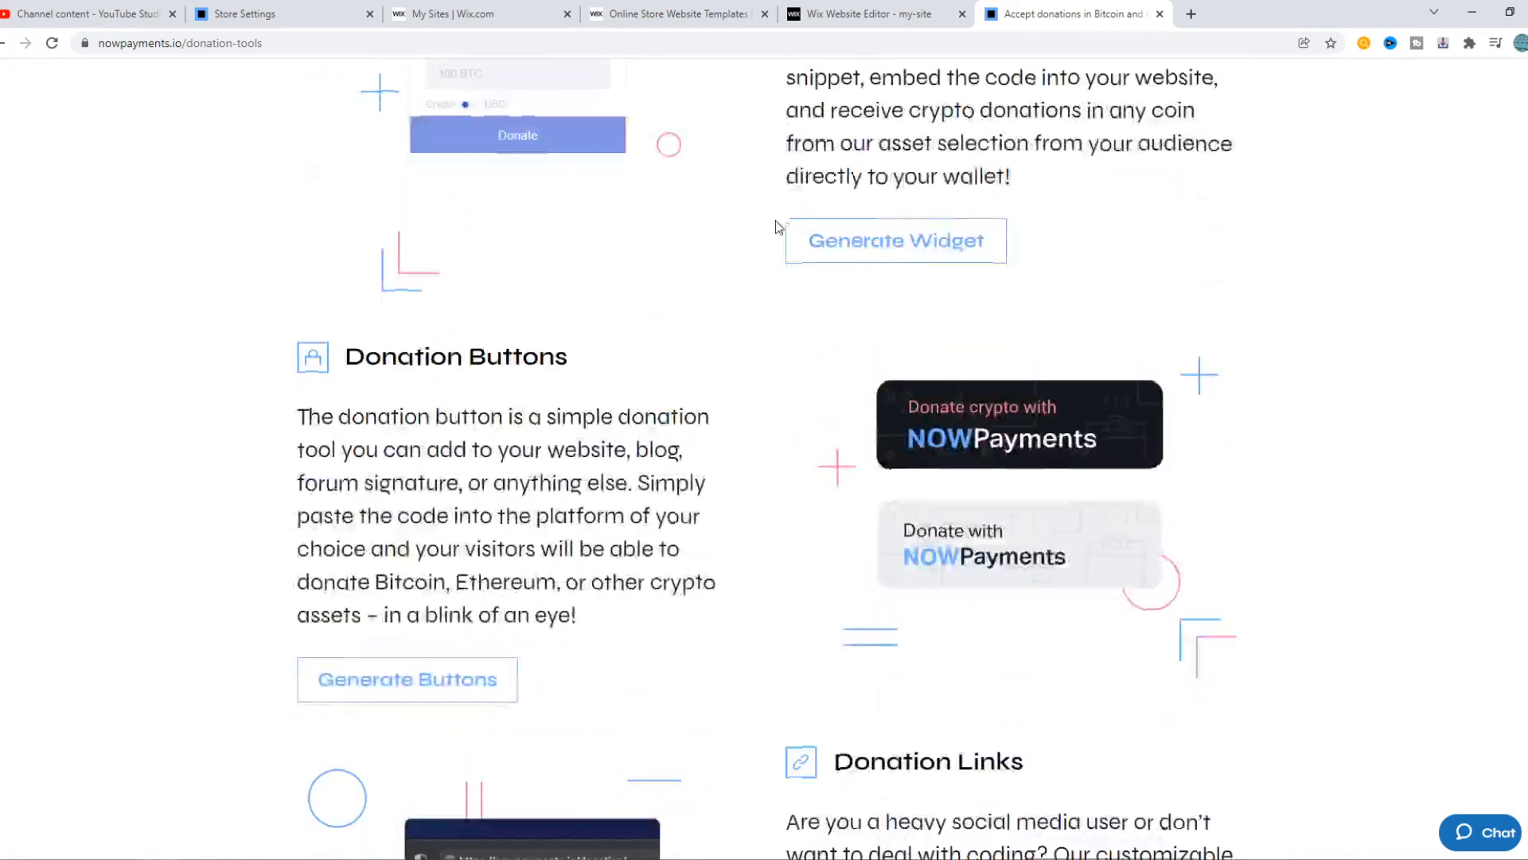
scroll("down", 3)
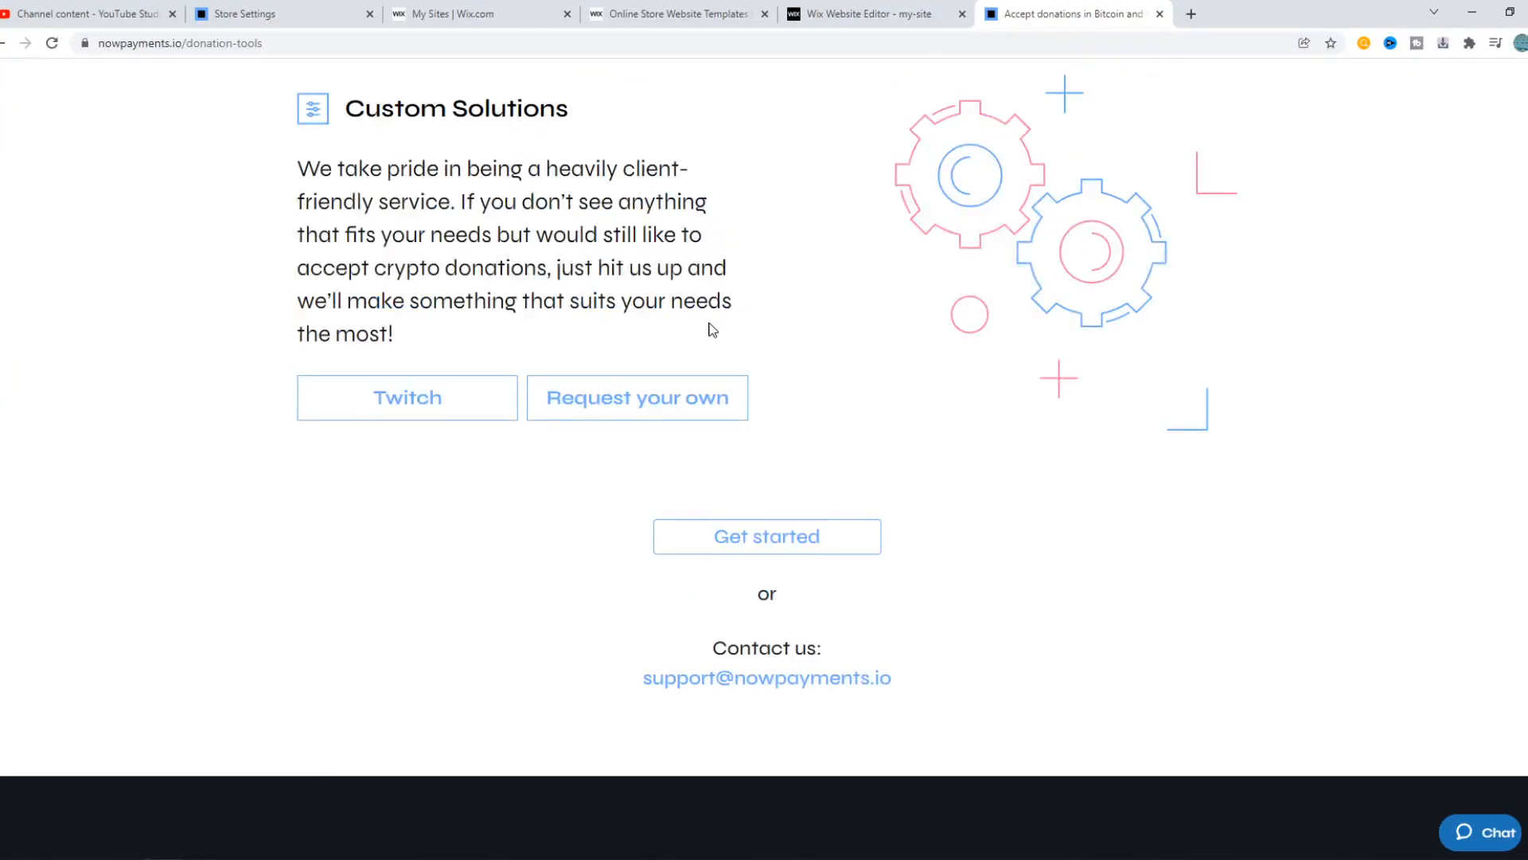
scroll("up", 3)
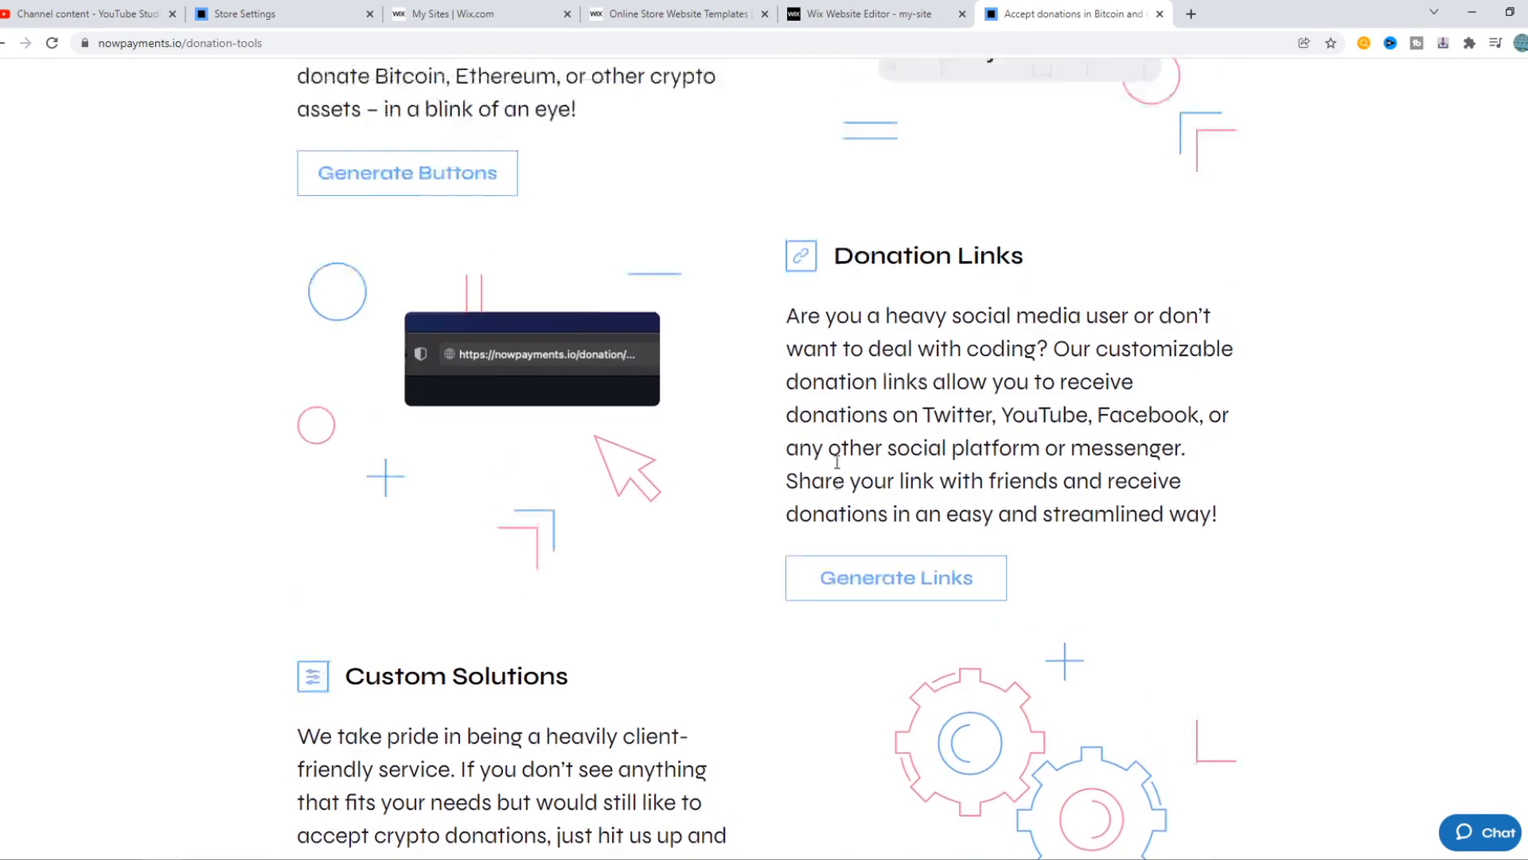
left_click(406, 172)
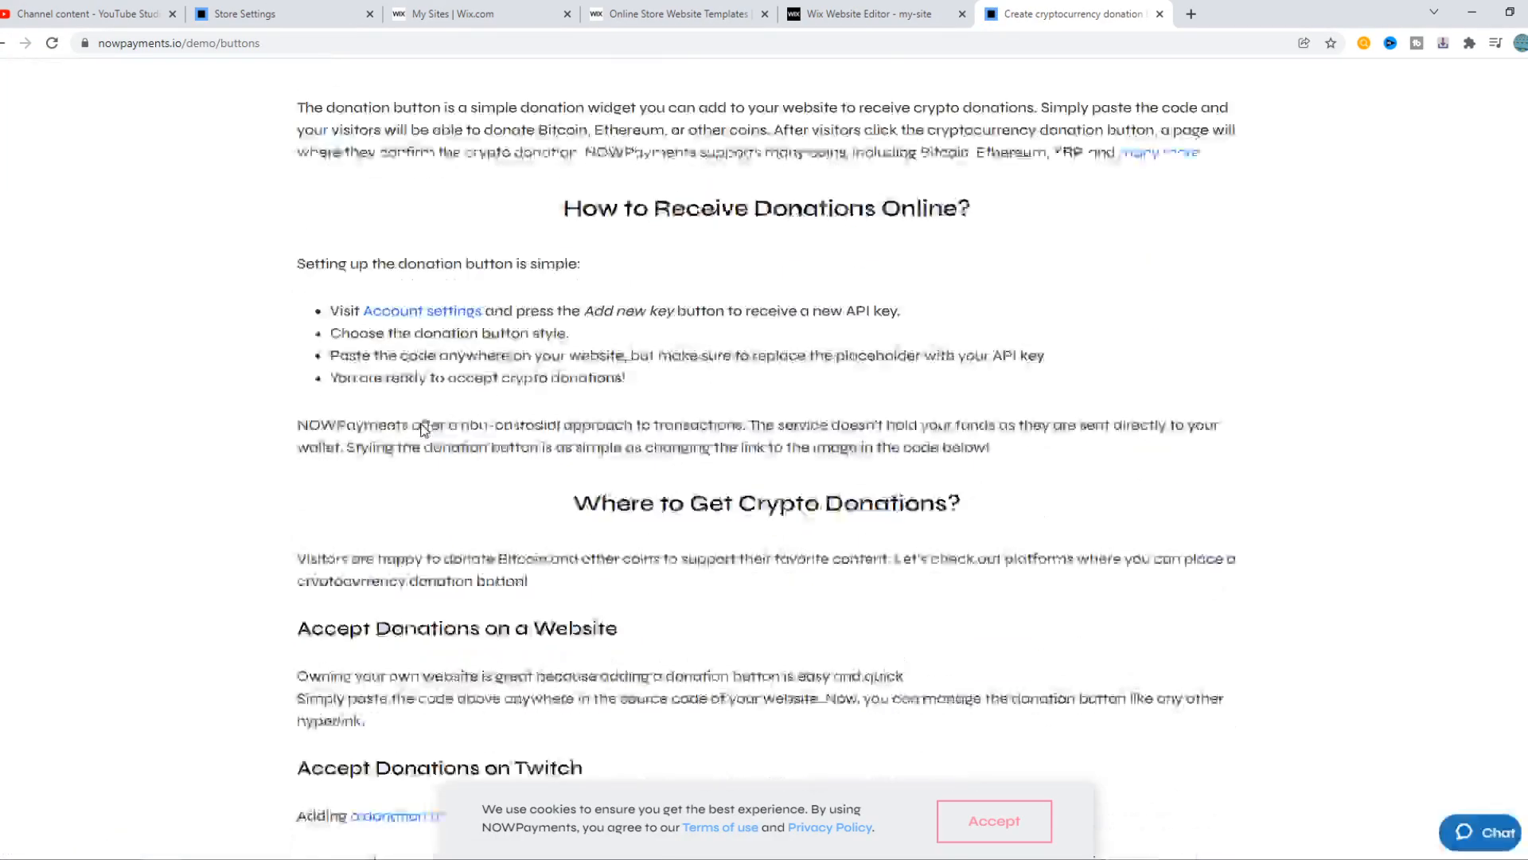
scroll("down", 3)
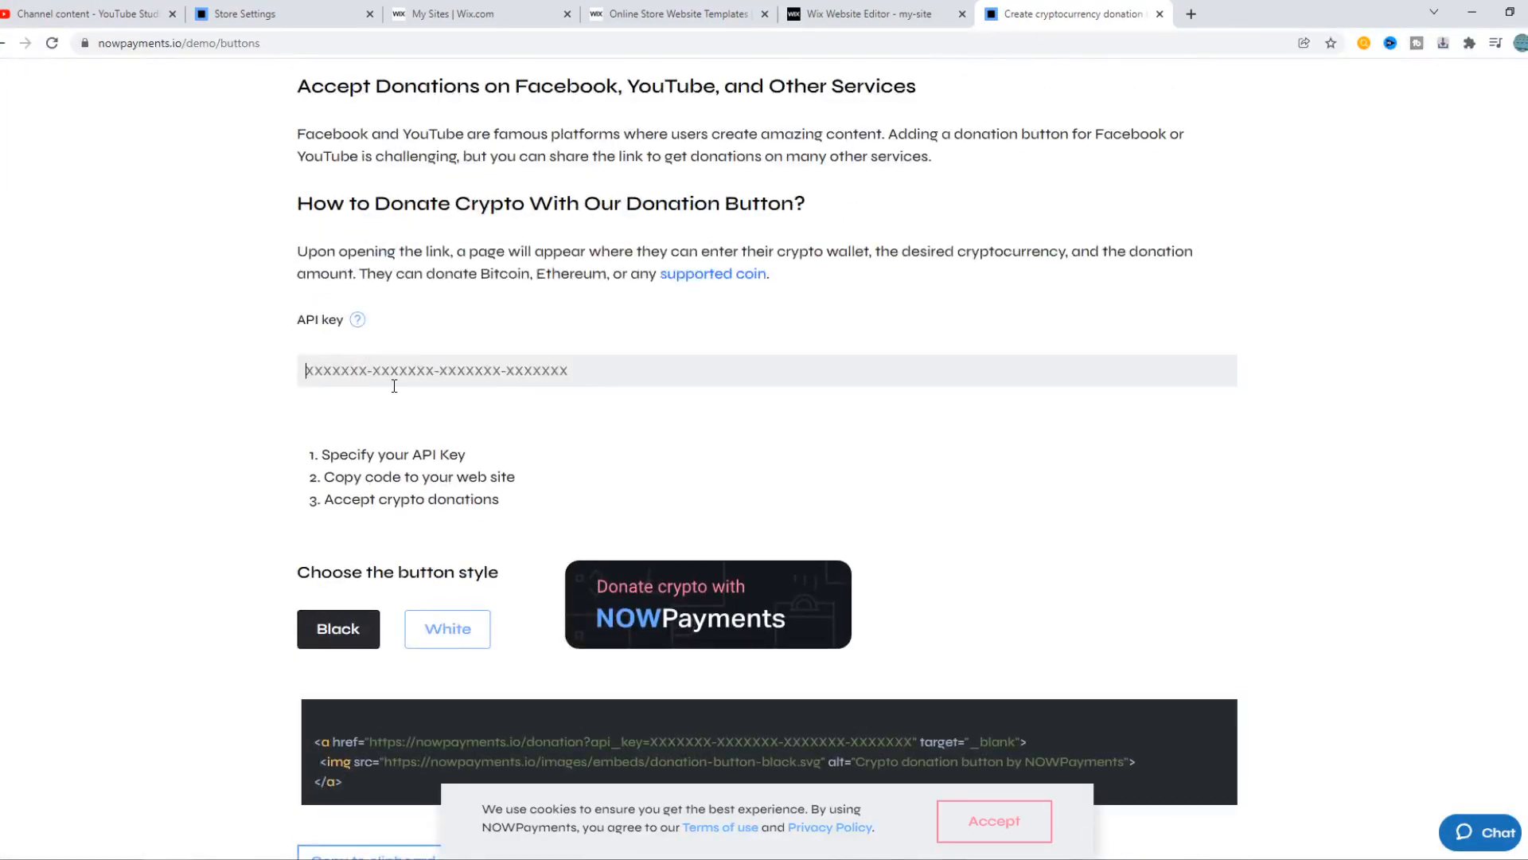
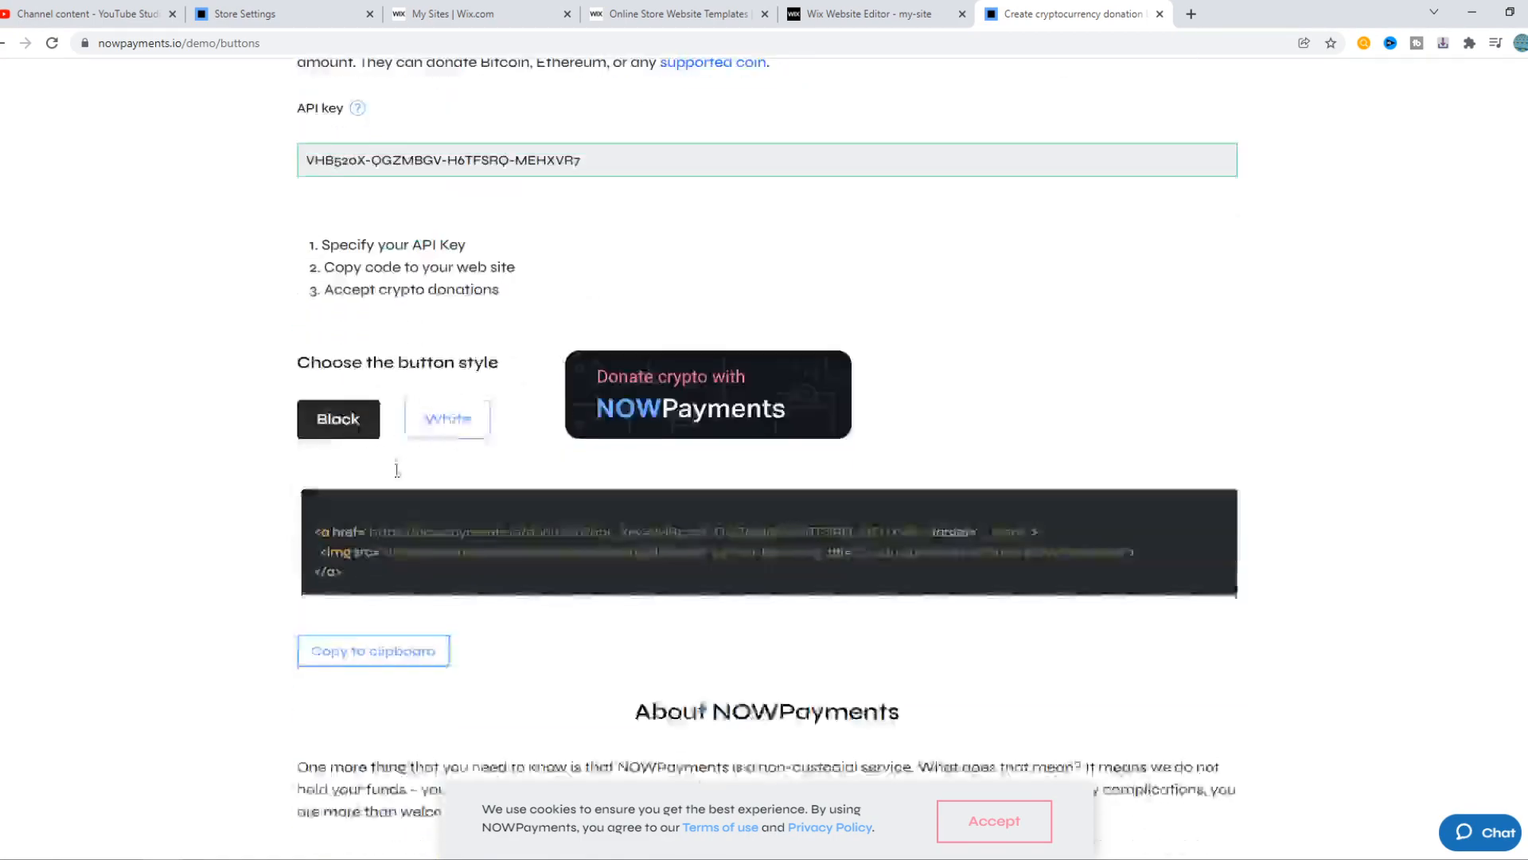
scroll("up", 3)
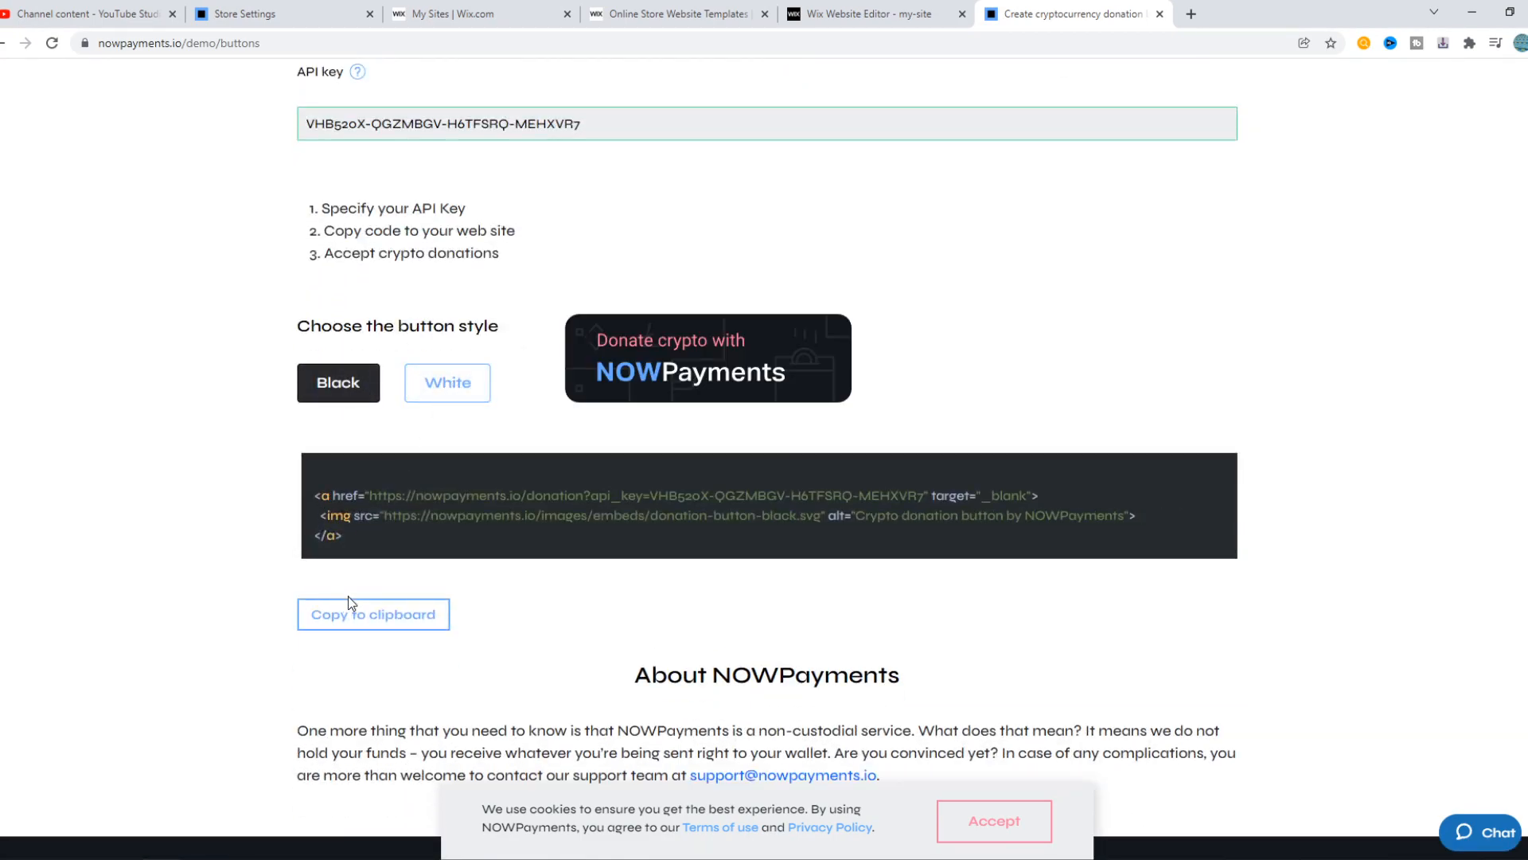
Copy the donation button embed code and return to the Wix Editor.
left_click(372, 614)
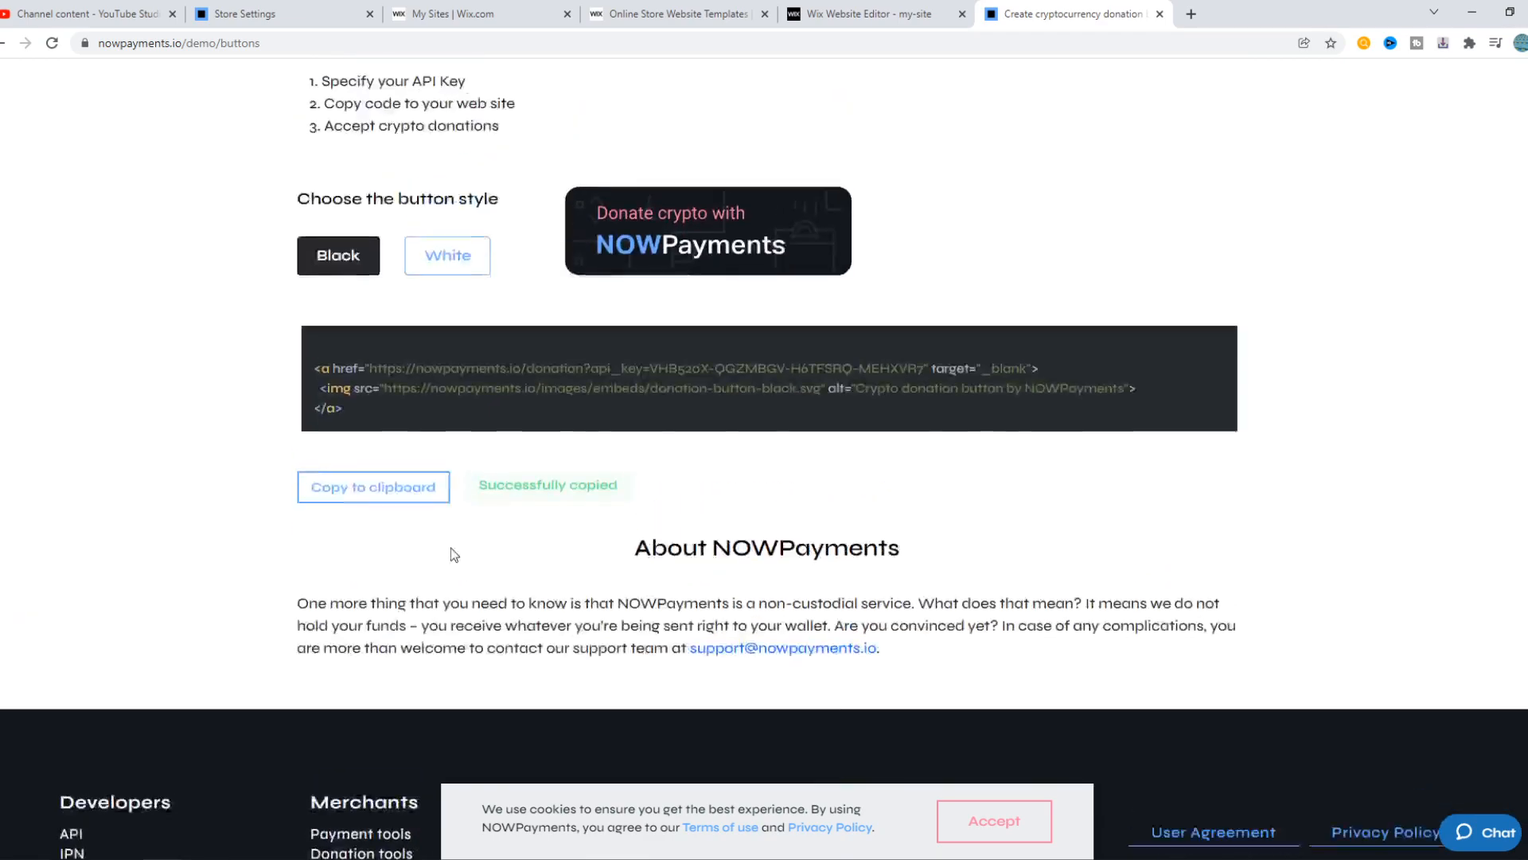
scroll("up", 3)
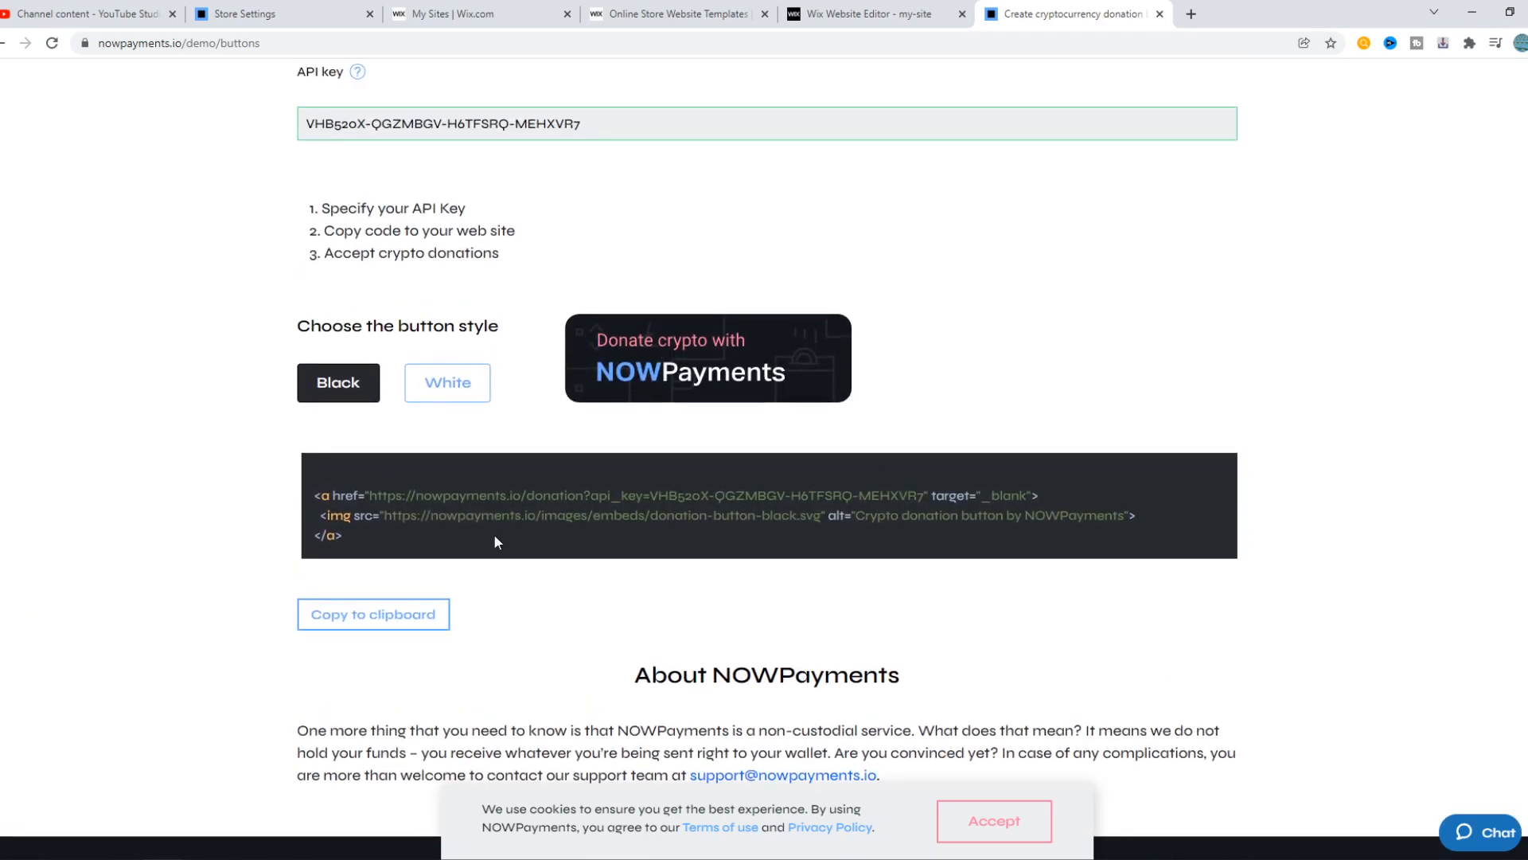
mouse_move(607, 570)
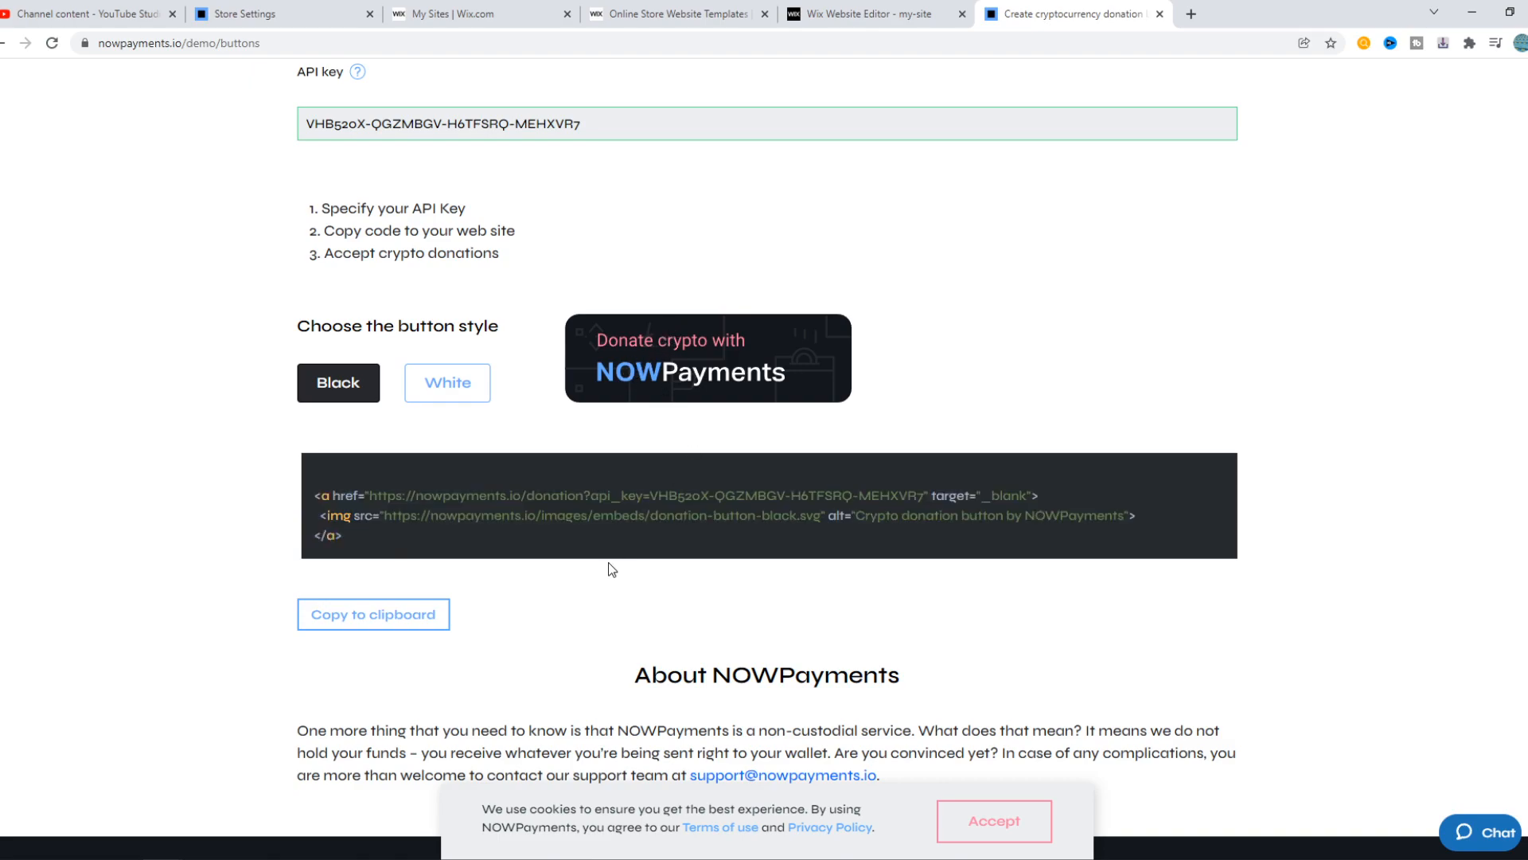
left_click(678, 15)
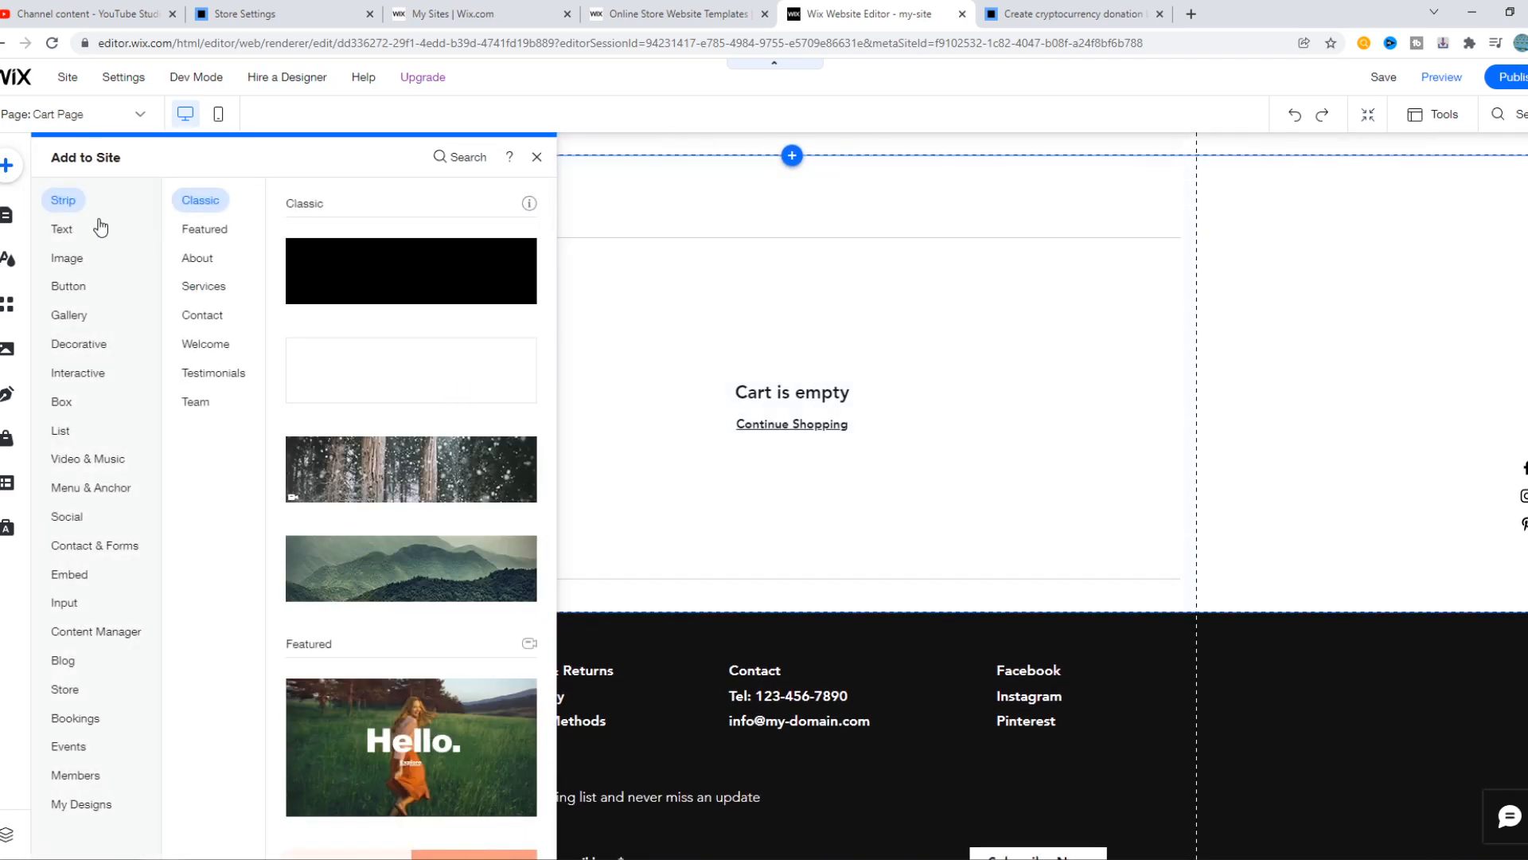
Search the editor for 'html' and choose the Embeds result to add an HTML element.
left_click(67, 258)
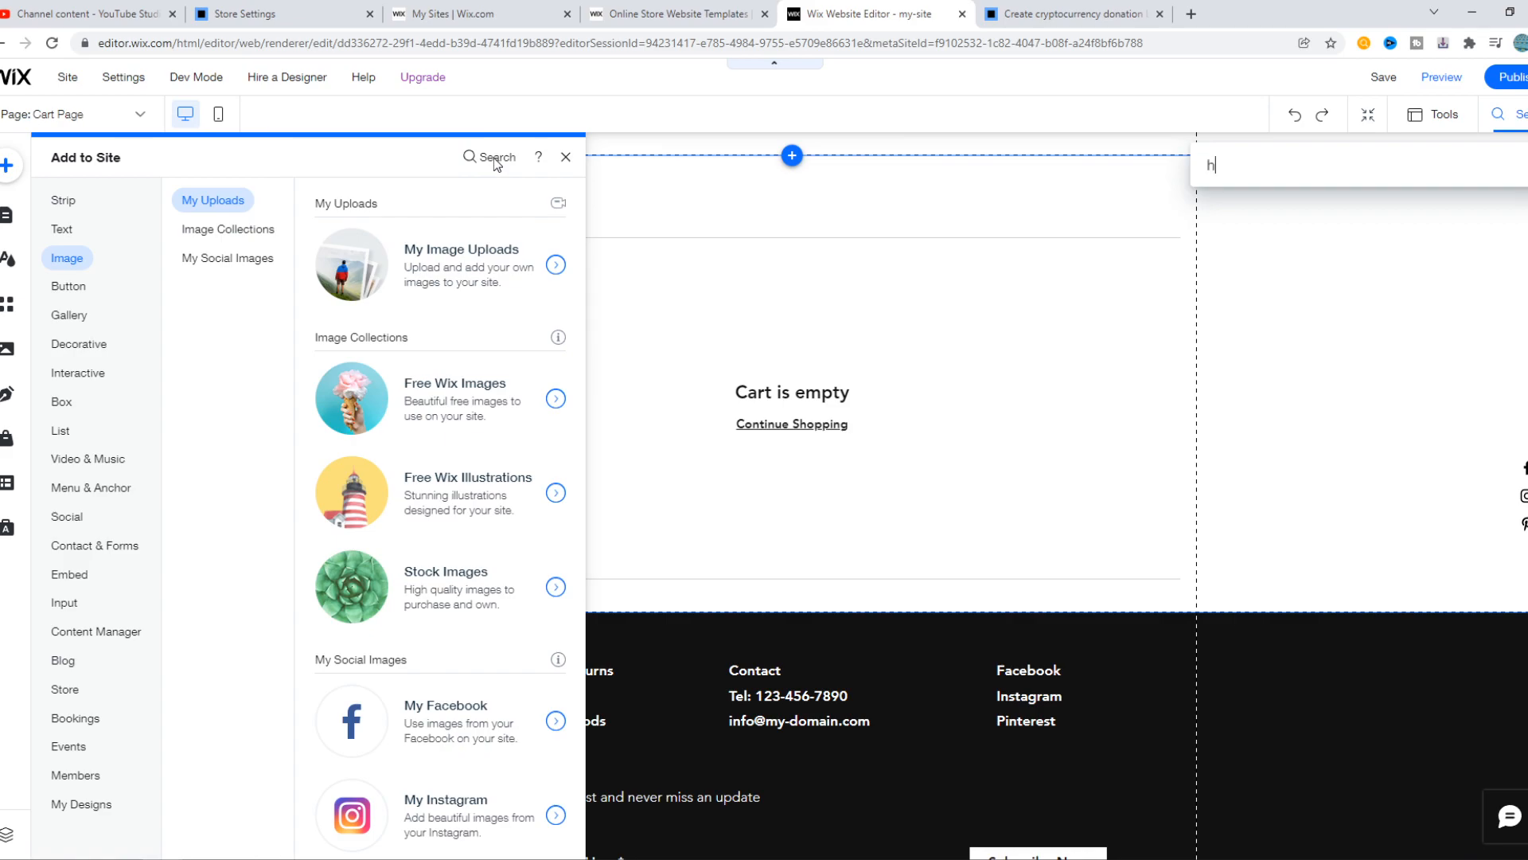
type("tml")
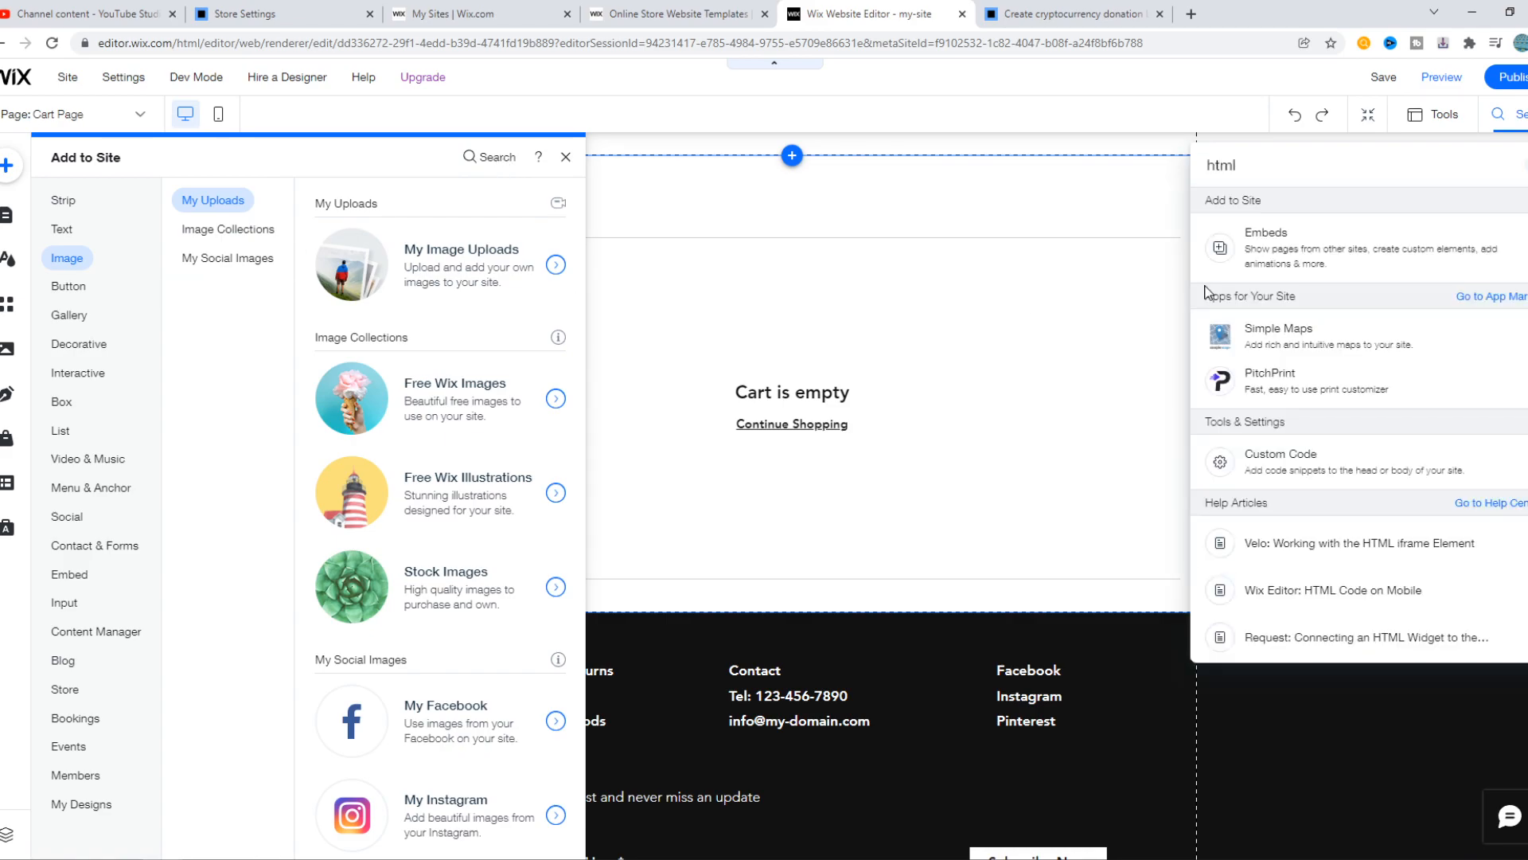
left_click(68, 574)
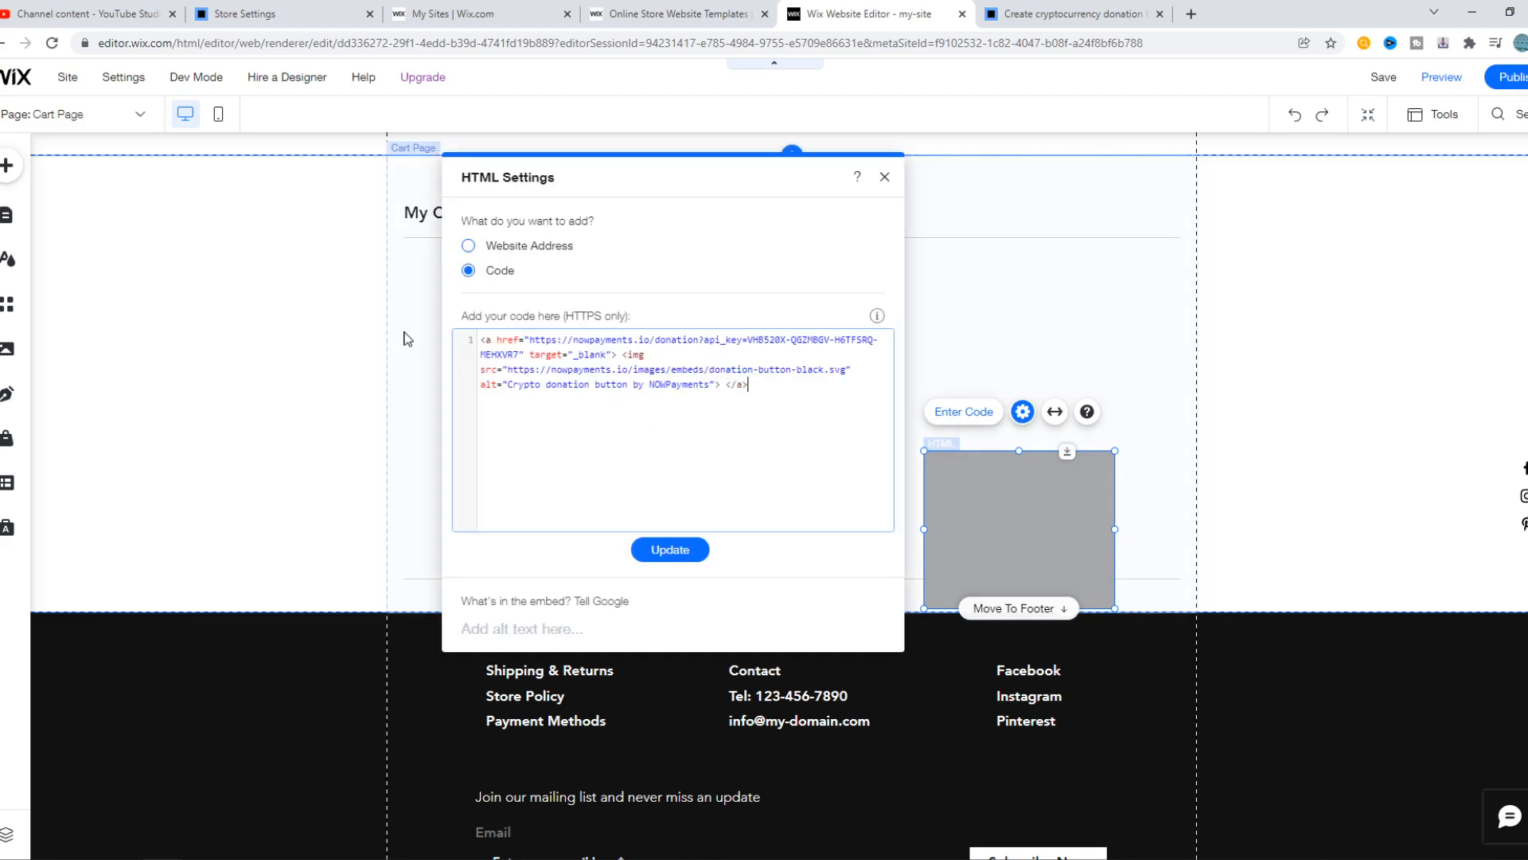
Update the HTML element so the donate button renders in full, then close HTML Settings.
left_click(670, 549)
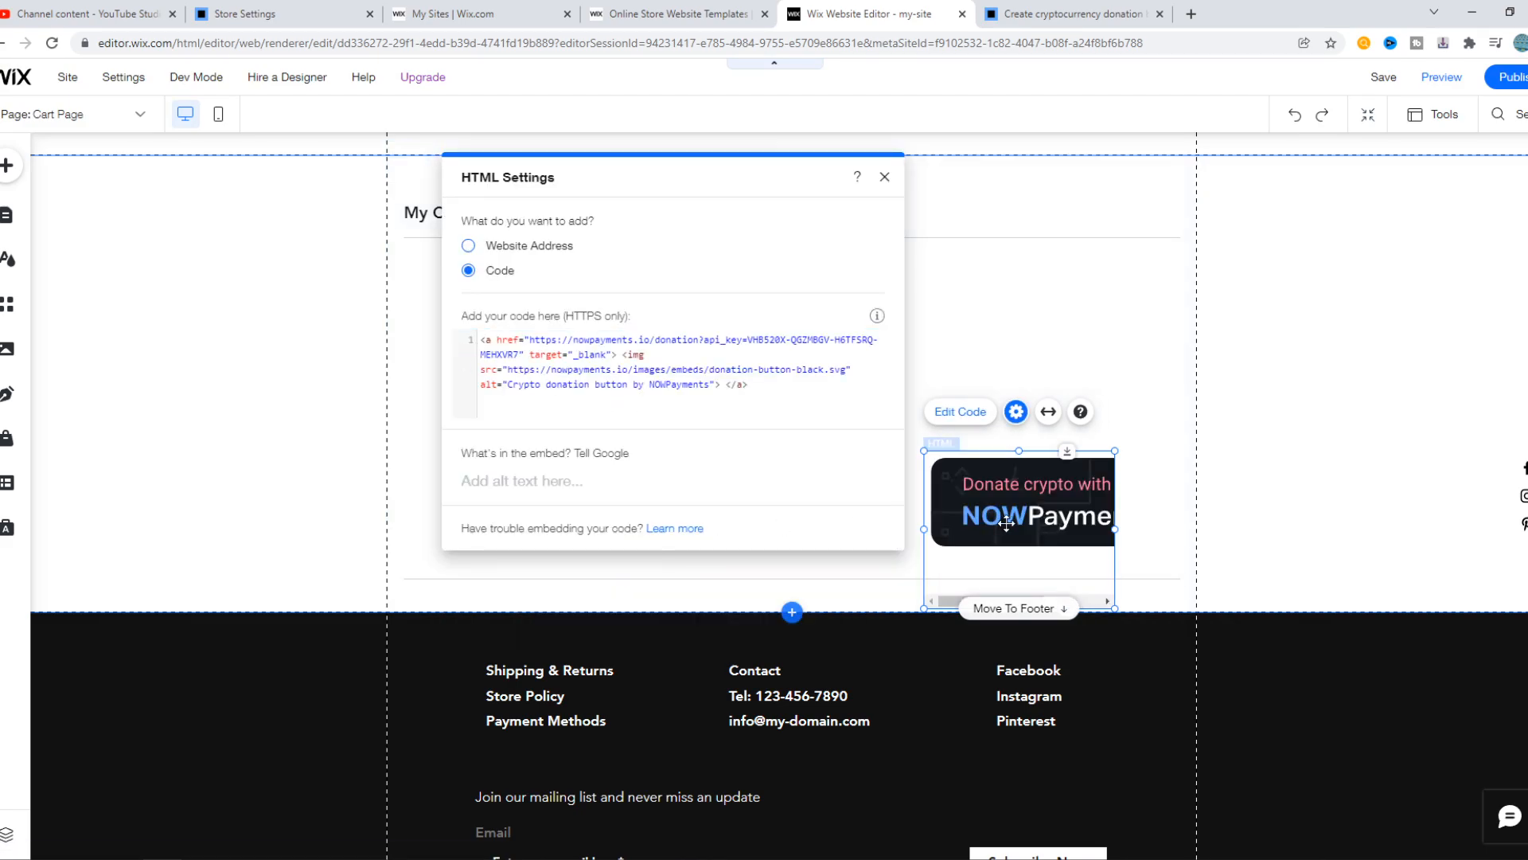
left_click(884, 177)
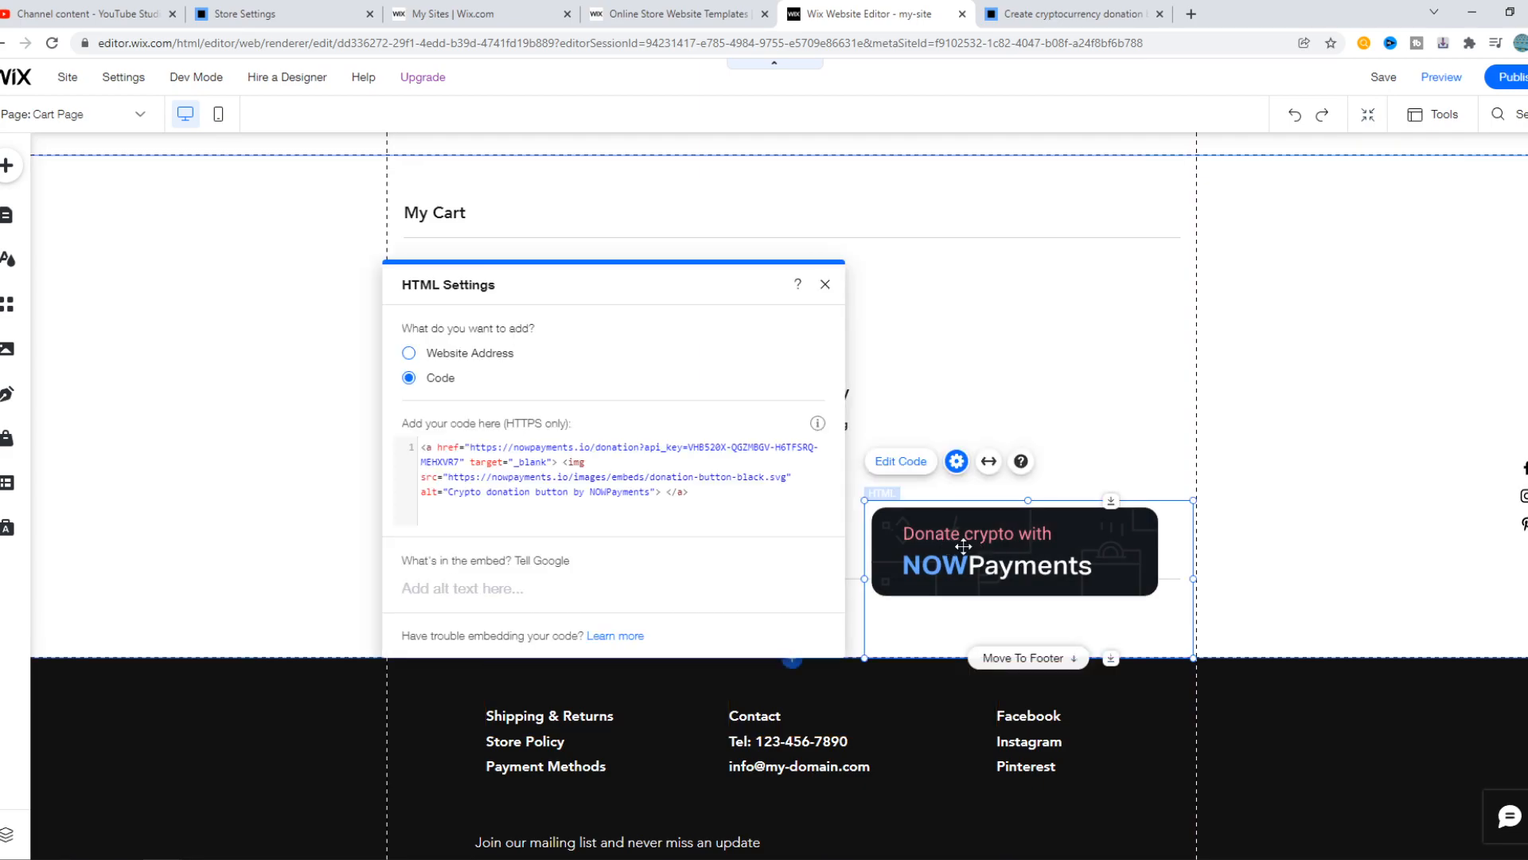
left_click(823, 284)
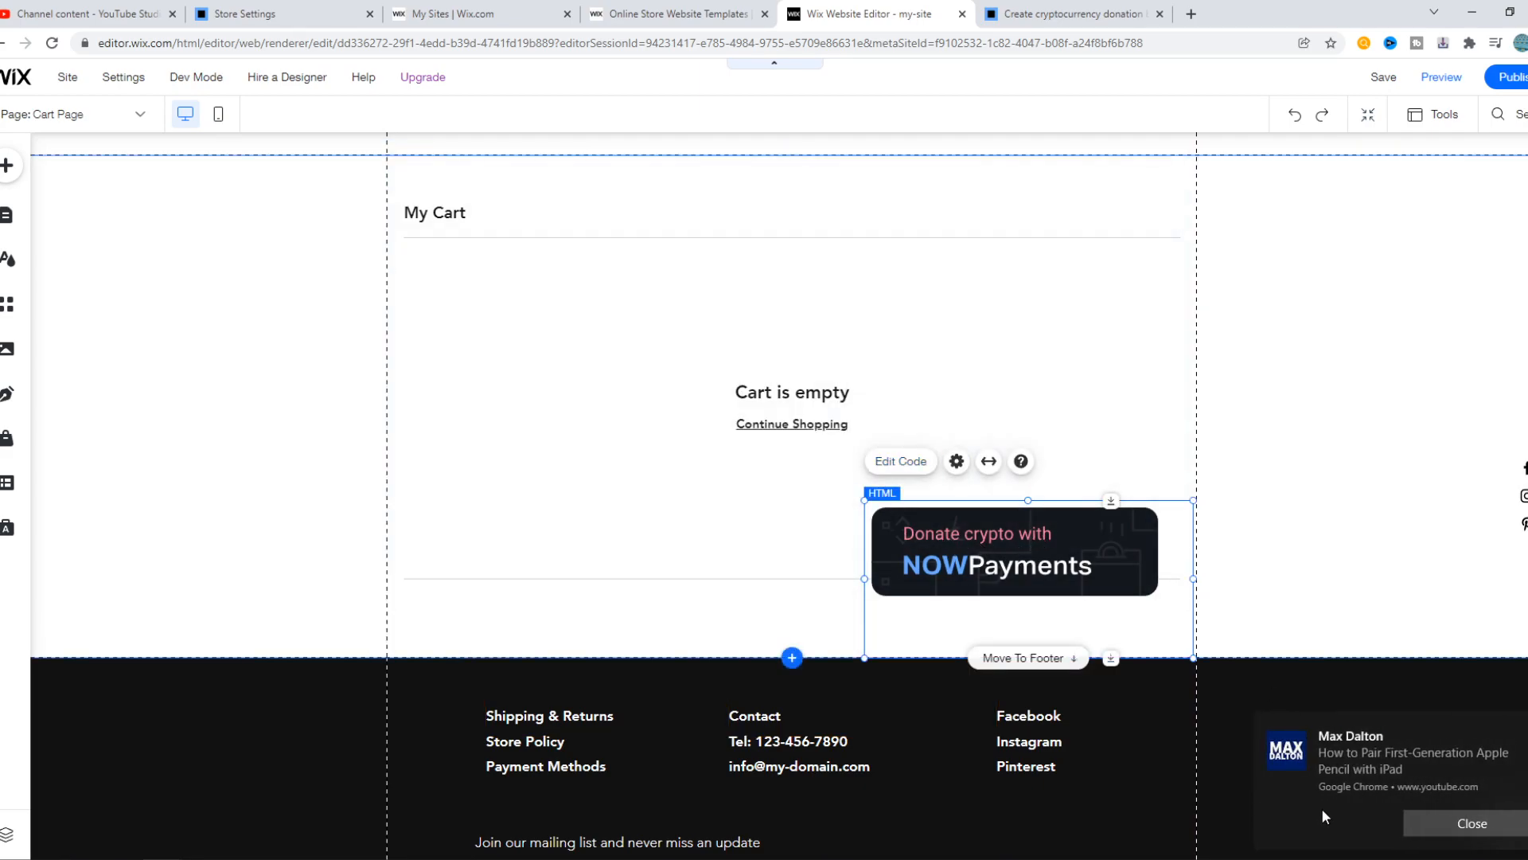